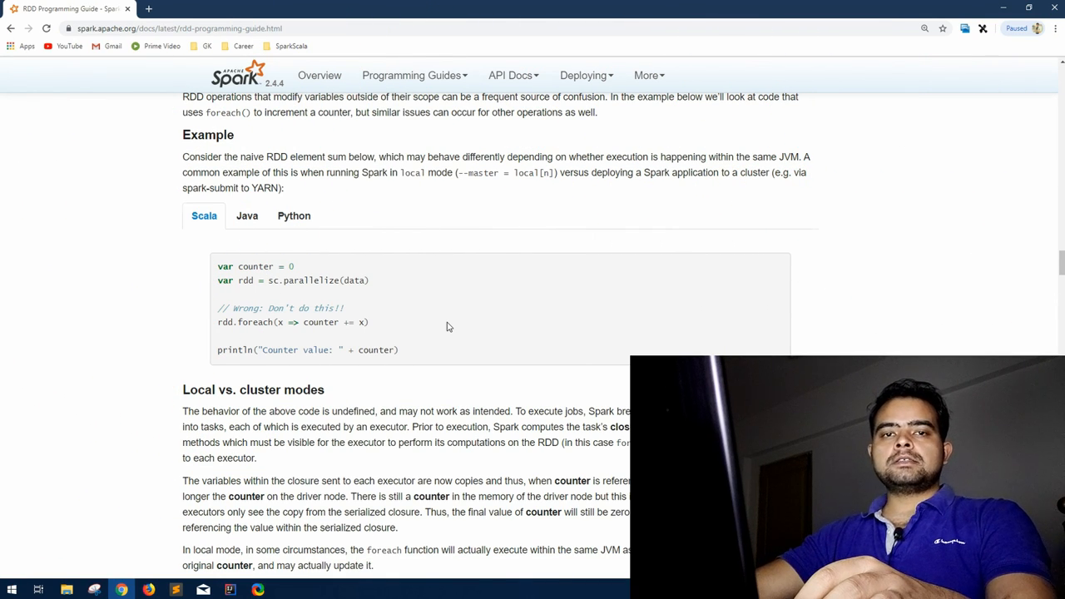
Scroll the RDD guide past Understanding closures, highlighting the Printing elements of an RDD paragraph.
{"action": "scroll", "scroll_direction": "up", "scroll_amount": 3}
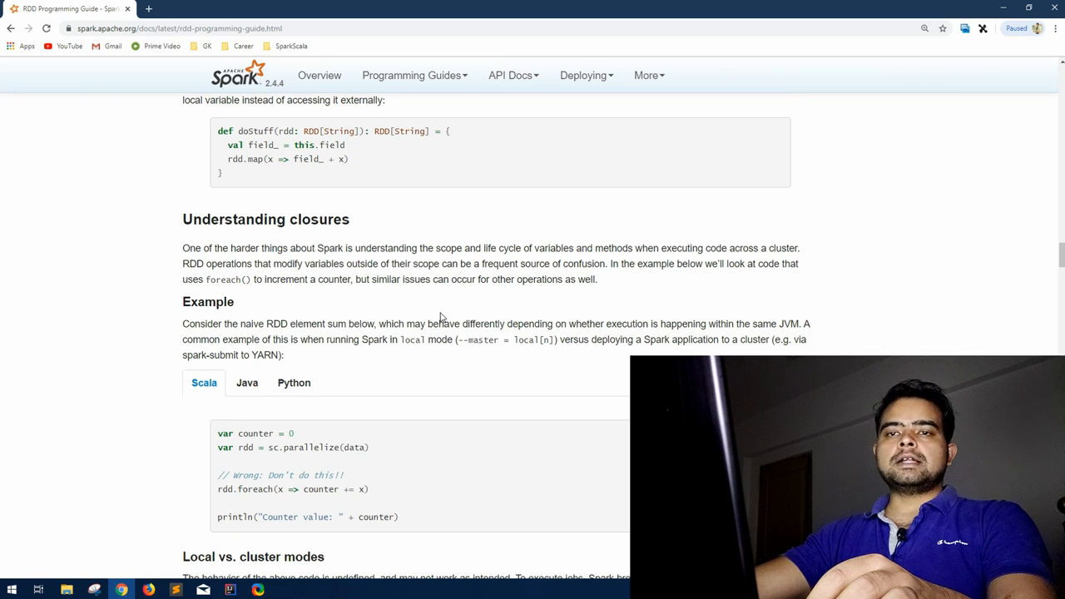
{"action": "mouse_move", "coordinate": [361, 278]}
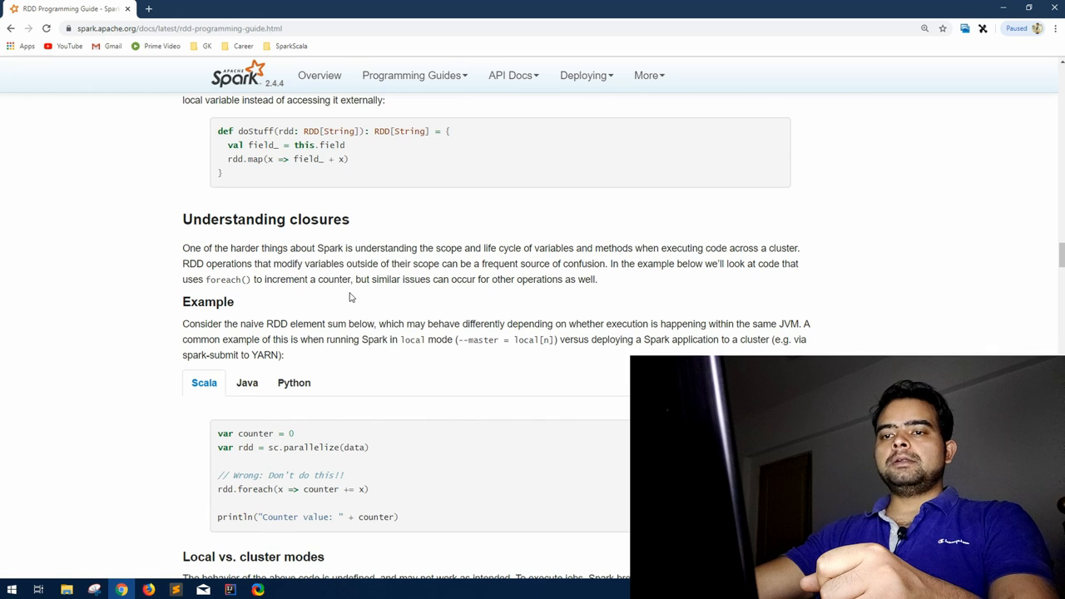
{"action": "scroll", "scroll_direction": "down", "scroll_amount": 3}
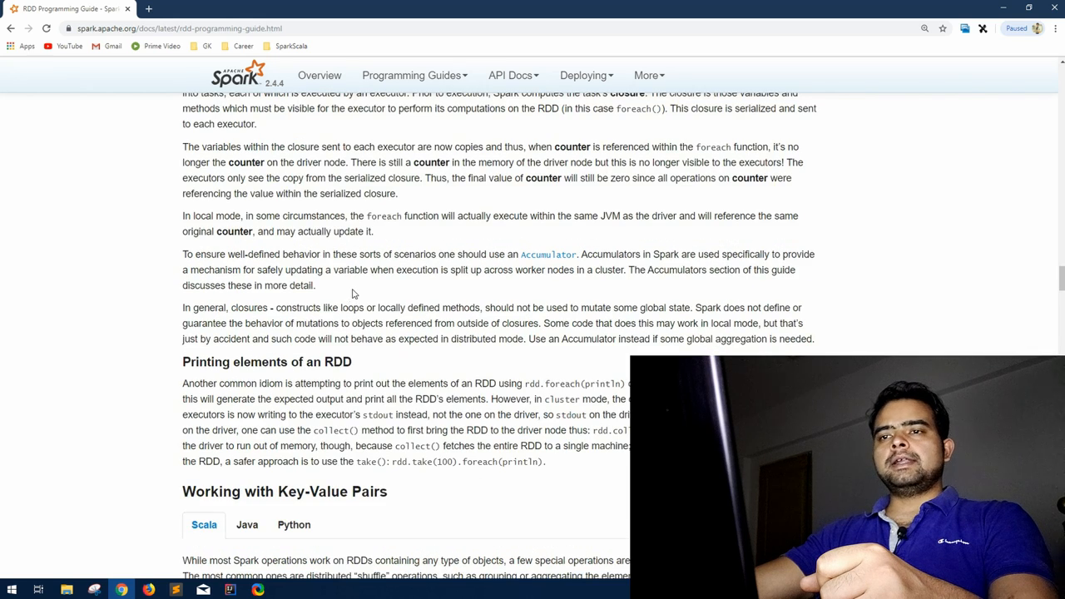
{"action": "scroll", "scroll_direction": "down", "scroll_amount": 3}
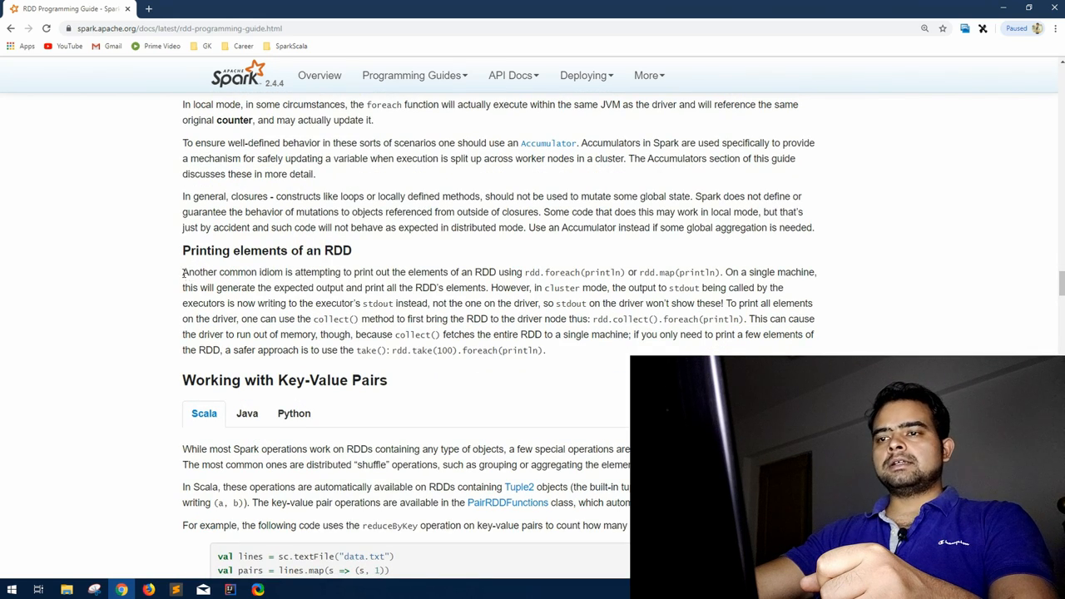
{"action": "left_click_drag", "start_coordinate": [182, 271], "coordinate": [398, 319]}
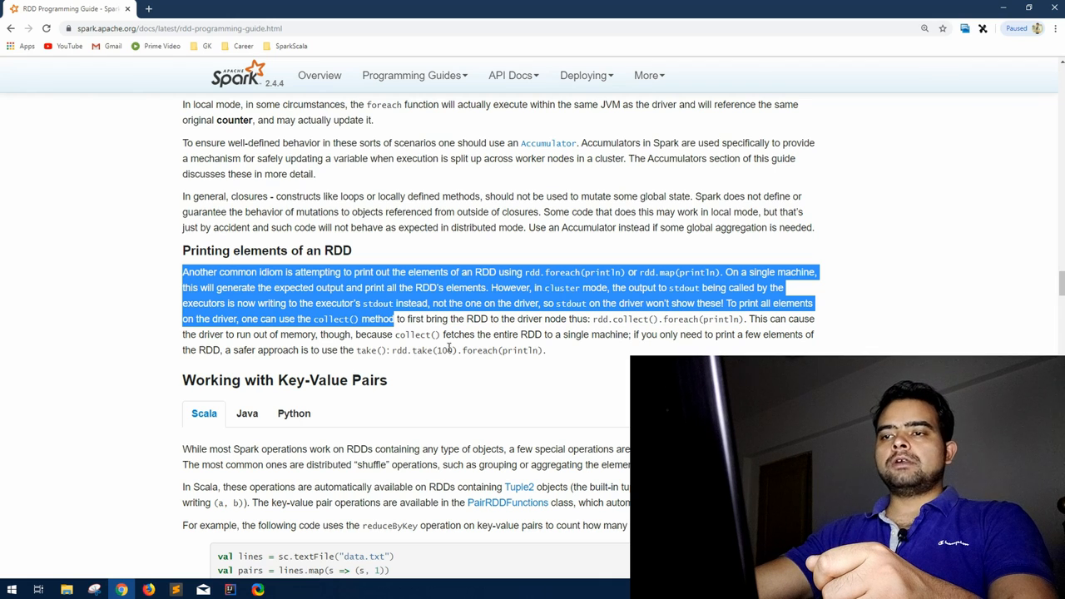
{"action": "scroll", "scroll_direction": "down", "scroll_amount": 3}
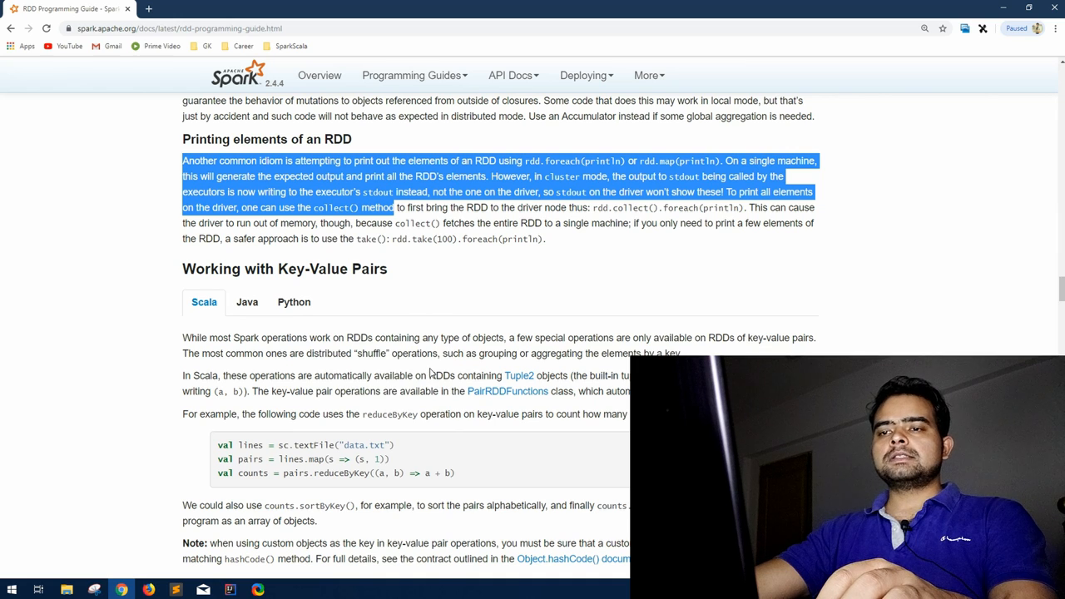
{"action": "left_click", "coordinate": [441, 303]}
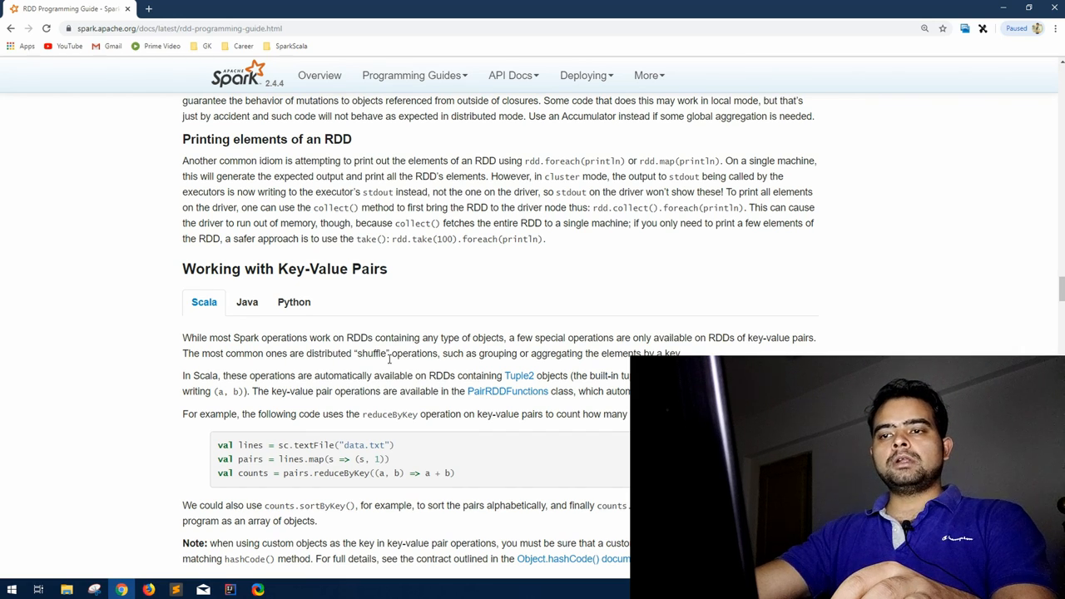
{"action": "scroll", "scroll_direction": "down", "scroll_amount": 3}
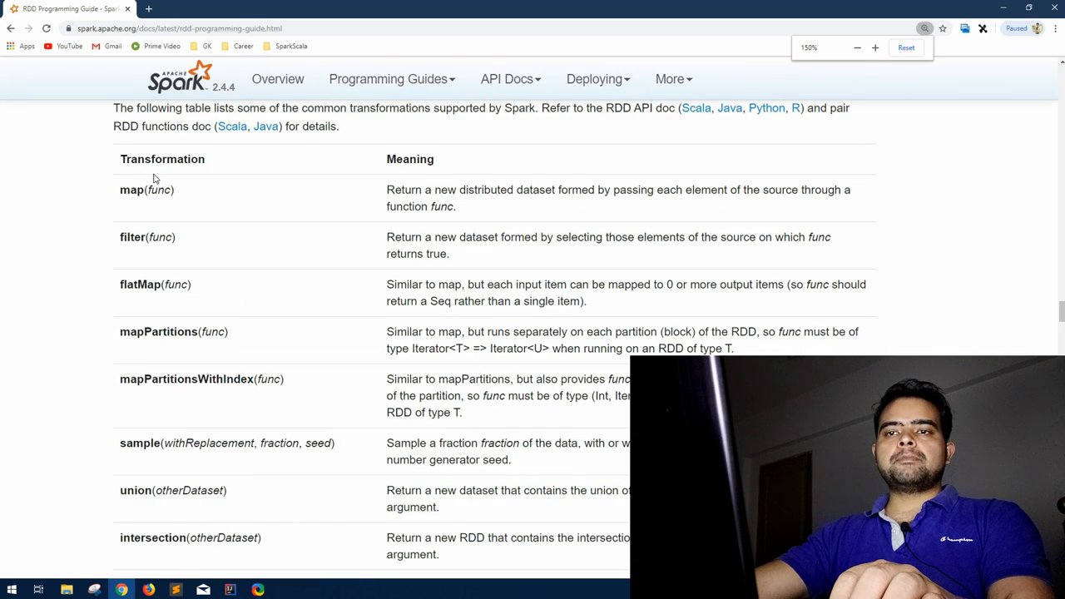
Scroll through the Transformations and Actions tables to the foreach row and asynchronous actions note.
{"action": "scroll", "scroll_direction": "down", "scroll_amount": 3}
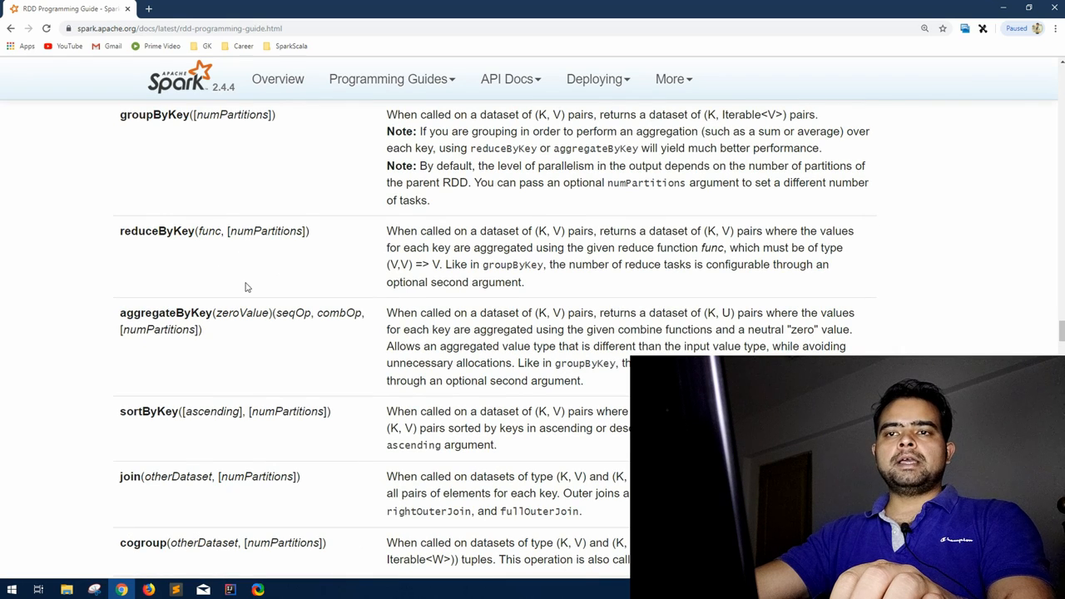
{"action": "scroll", "scroll_direction": "down", "scroll_amount": 3}
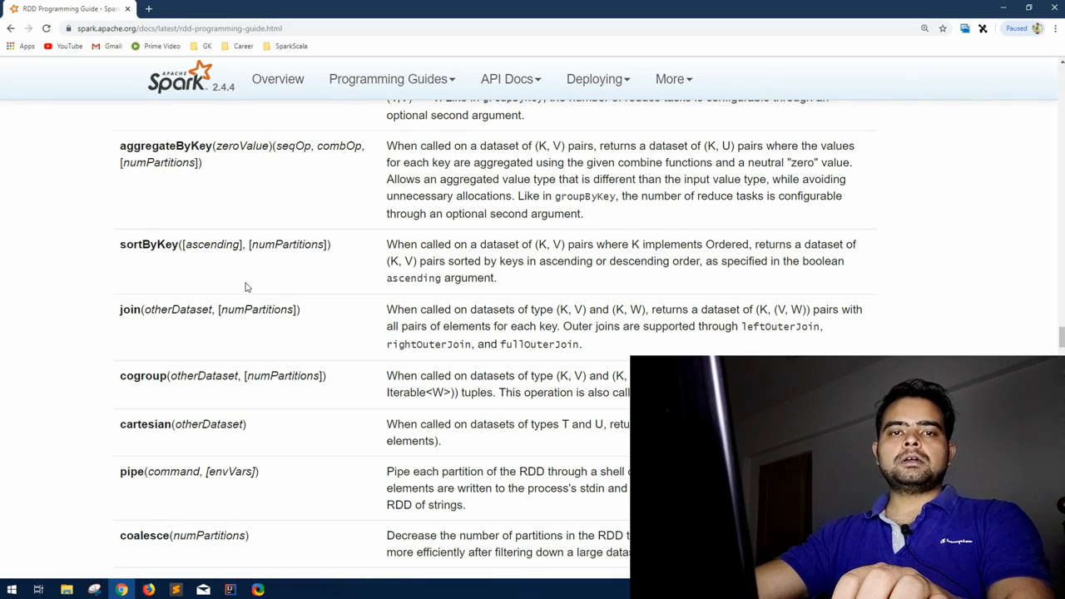
{"action": "scroll", "scroll_direction": "down", "scroll_amount": 3}
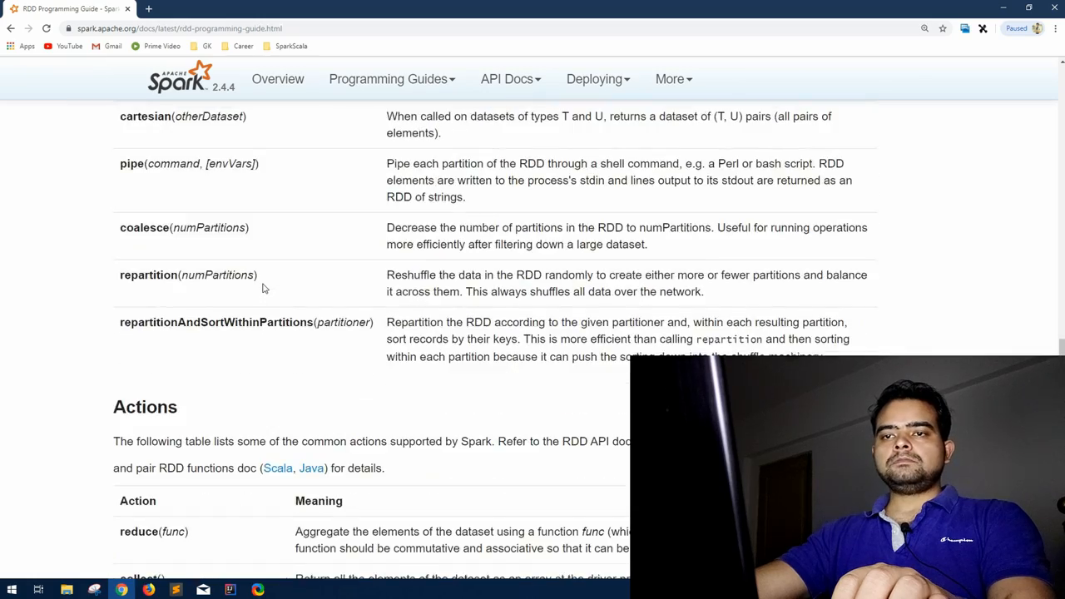
{"action": "scroll", "scroll_direction": "down", "scroll_amount": 3}
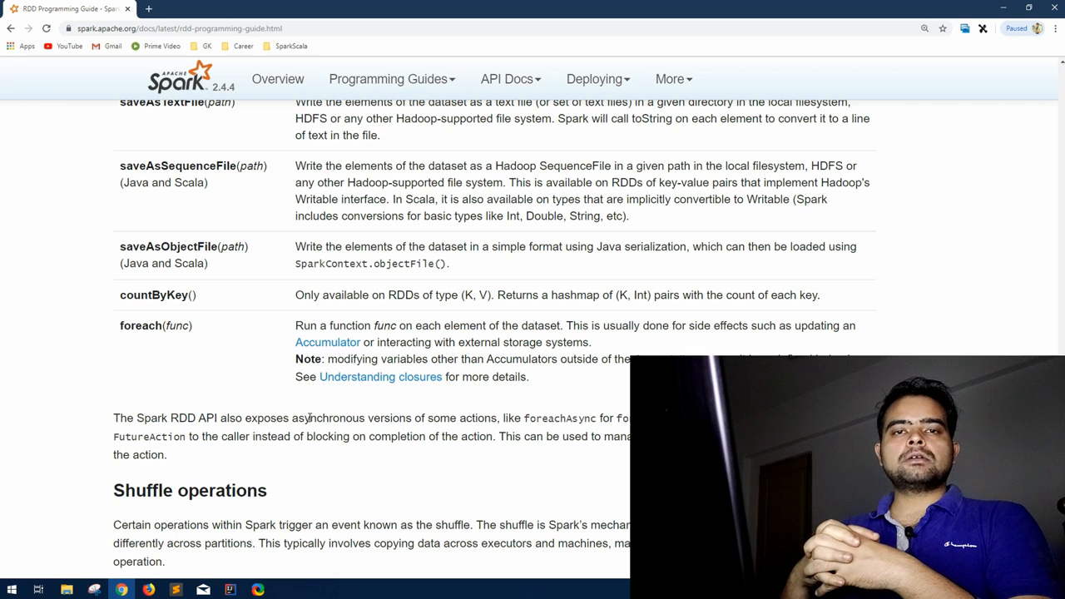
{"action": "left_click", "coordinate": [284, 589]}
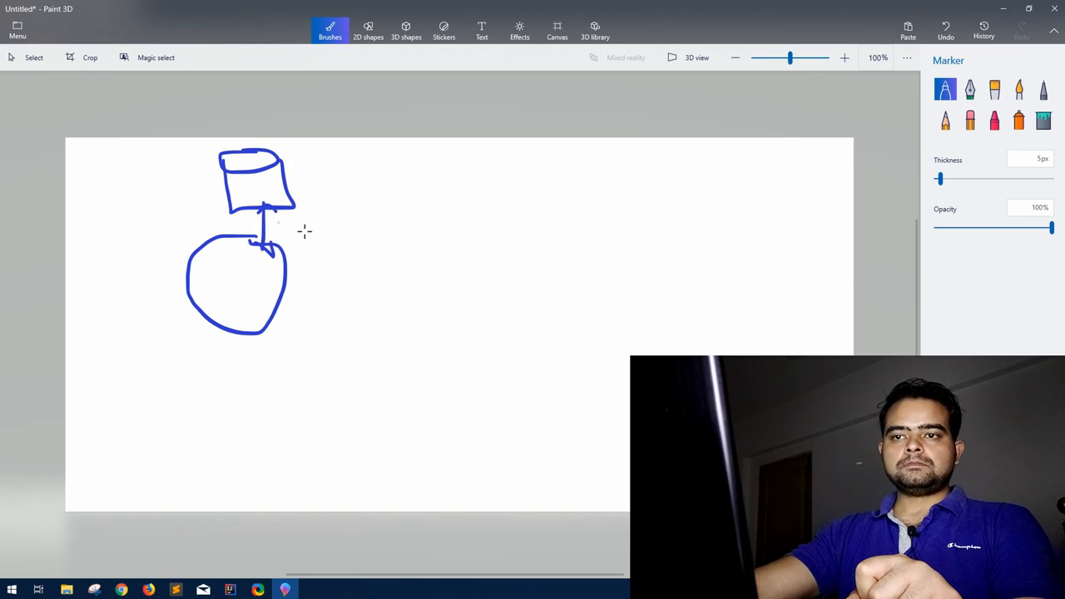
{"action": "mouse_move", "coordinate": [232, 358]}
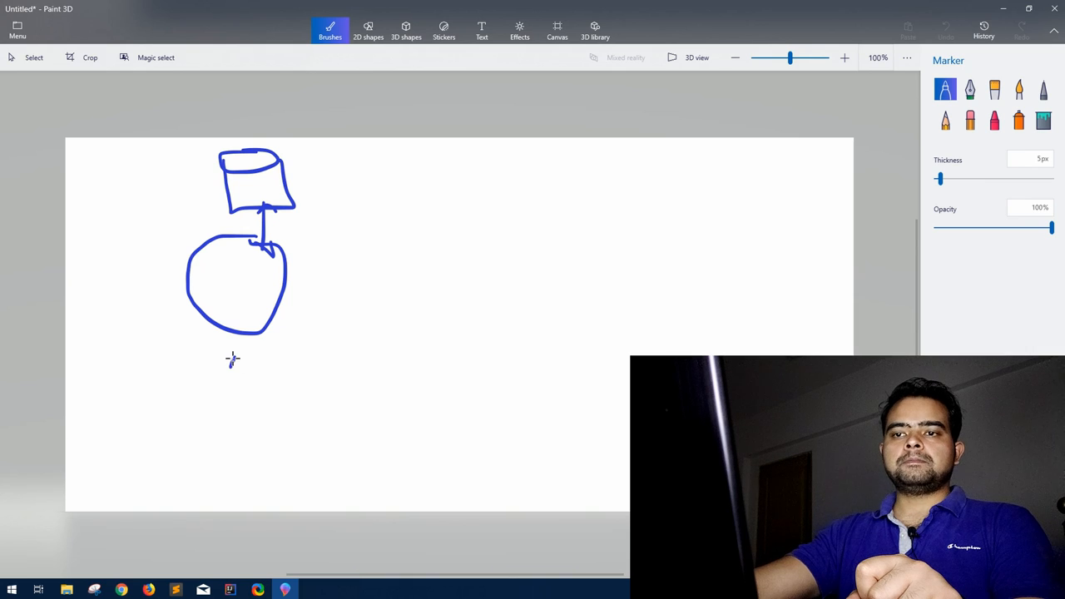
Mark the first circle 1 and 20 with a tick; draw an ID circle arrowed into square 2.
{"action": "left_click_drag", "start_coordinate": [233, 362], "coordinate": [233, 404]}
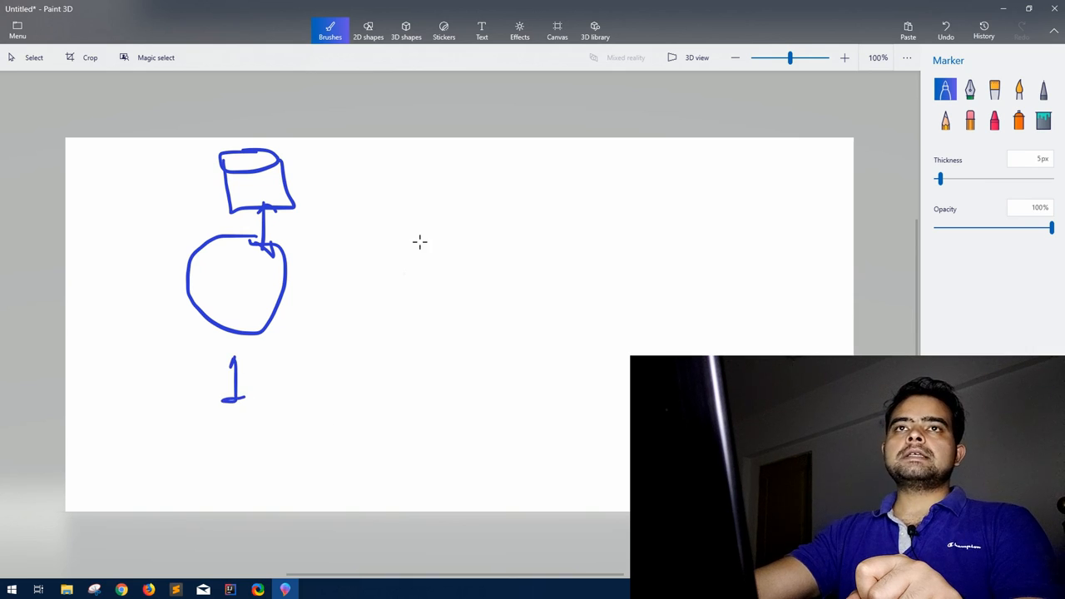
{"action": "mouse_move", "coordinate": [462, 231]}
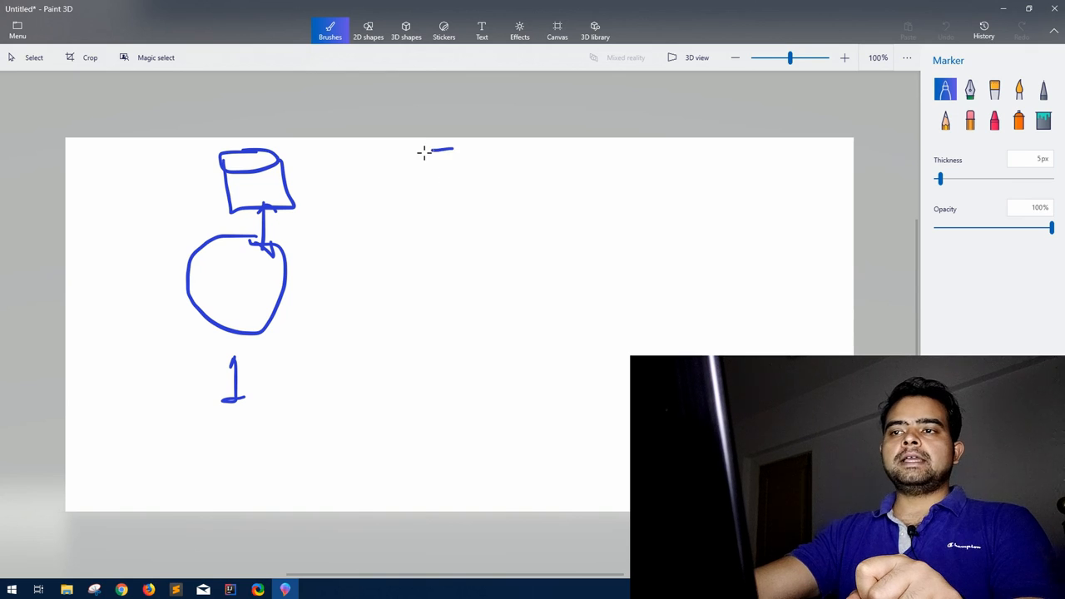
{"action": "left_click_drag", "start_coordinate": [425, 154], "coordinate": [449, 200]}
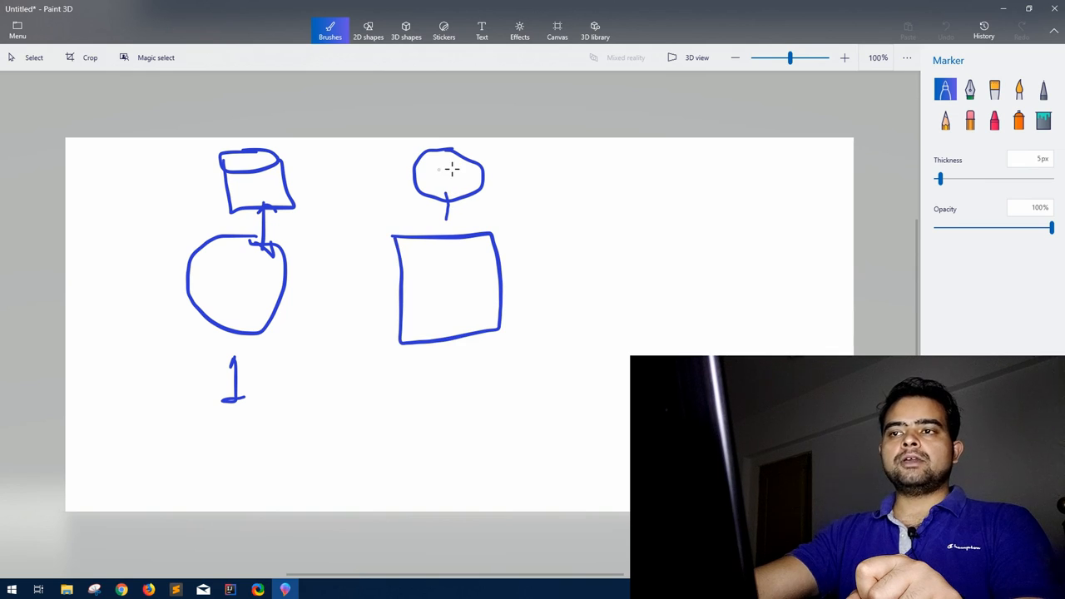
{"action": "left_click_drag", "start_coordinate": [437, 173], "coordinate": [466, 175]}
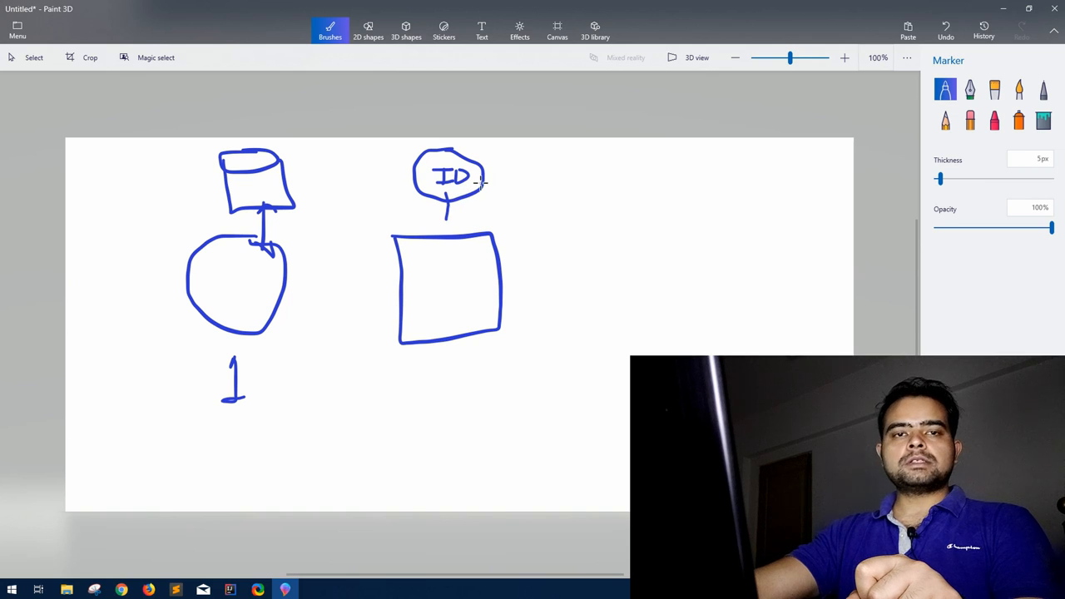
{"action": "left_click_drag", "start_coordinate": [450, 208], "coordinate": [449, 229]}
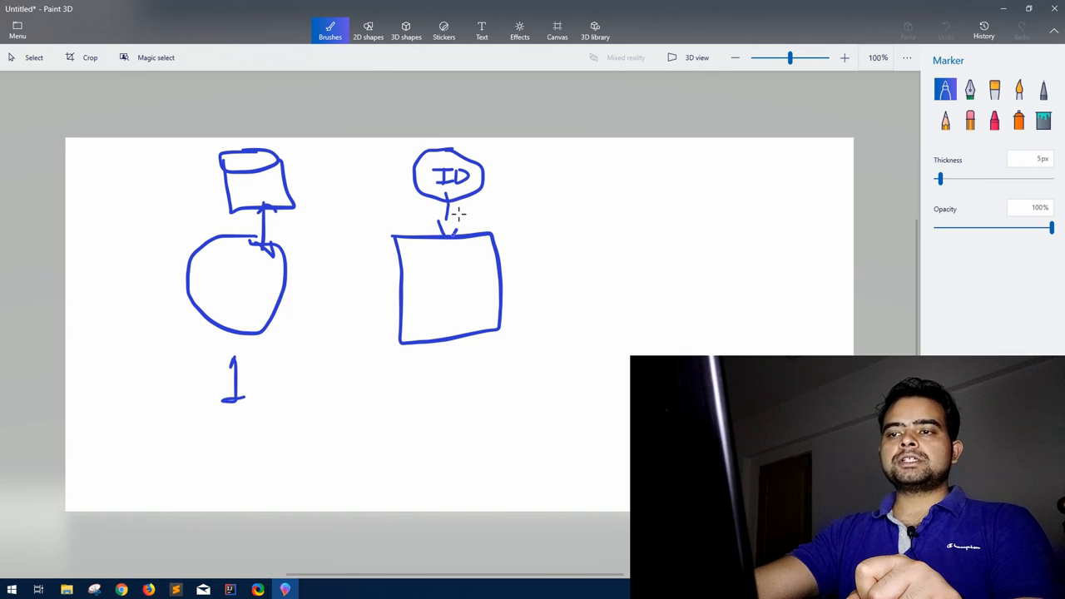
{"action": "left_click_drag", "start_coordinate": [454, 354], "coordinate": [491, 395]}
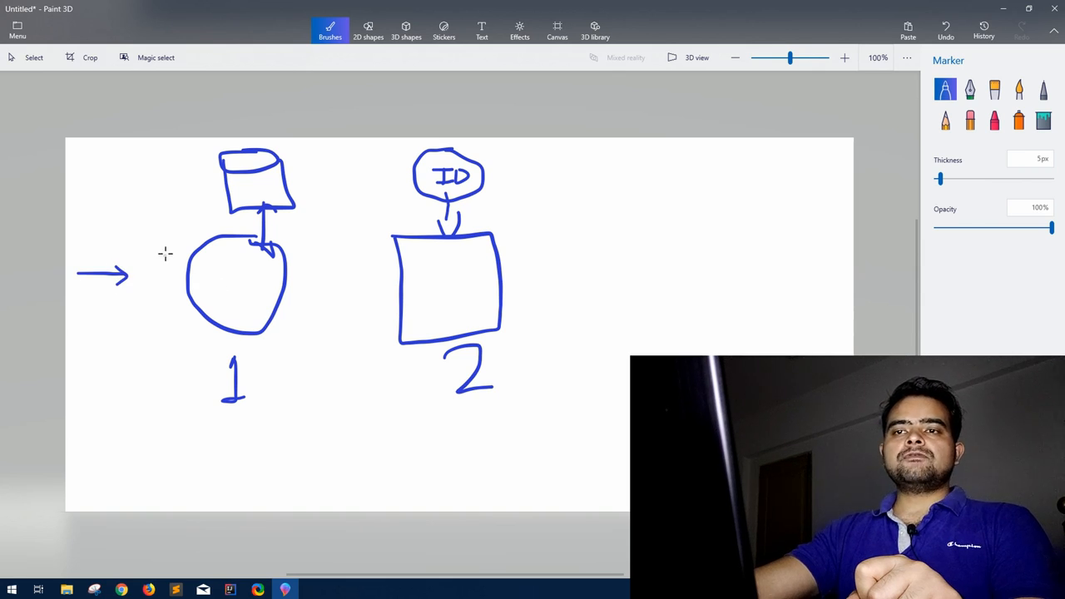
{"action": "mouse_move", "coordinate": [151, 240]}
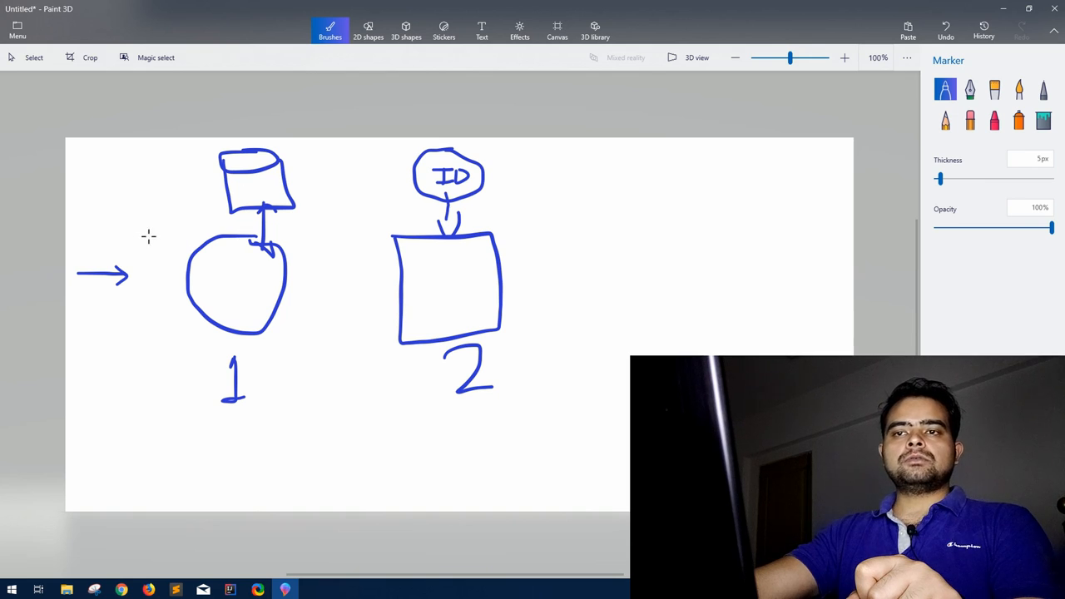
{"action": "left_click_drag", "start_coordinate": [148, 243], "coordinate": [199, 210]}
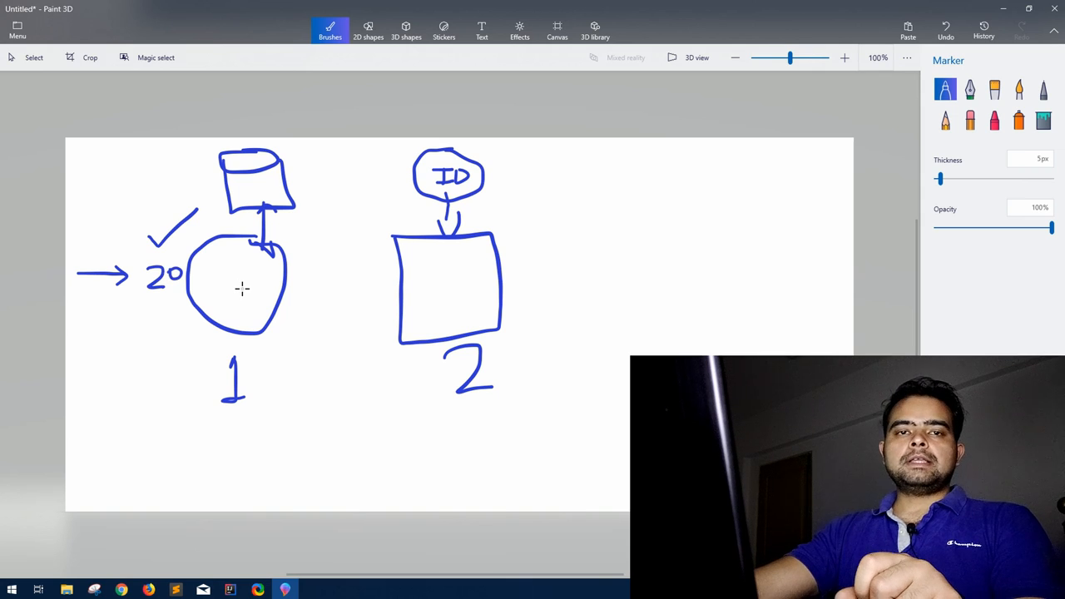
{"action": "mouse_move", "coordinate": [270, 274]}
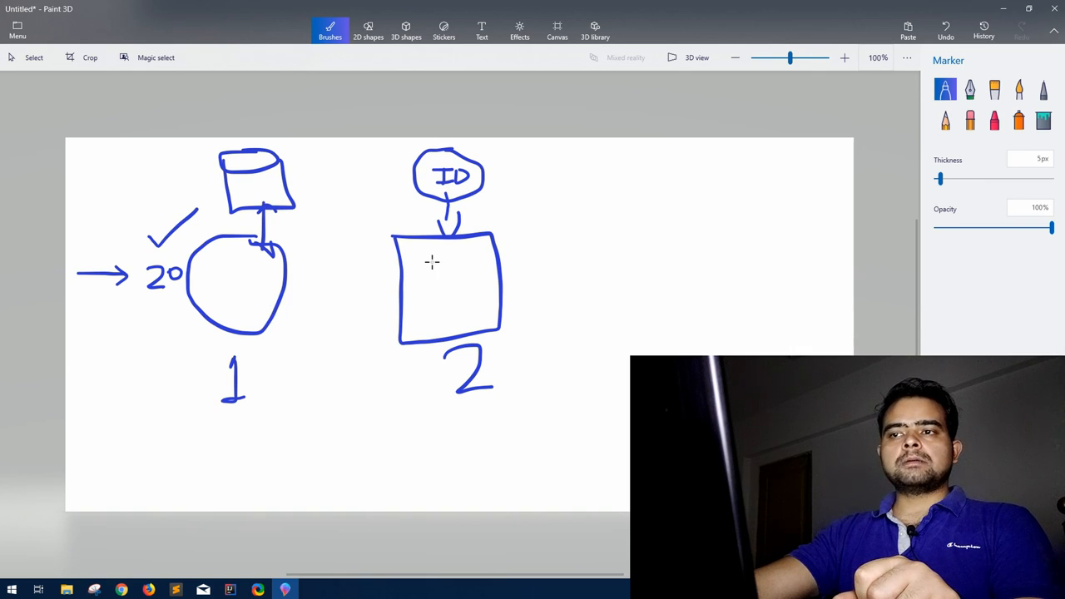
{"action": "mouse_move", "coordinate": [459, 289]}
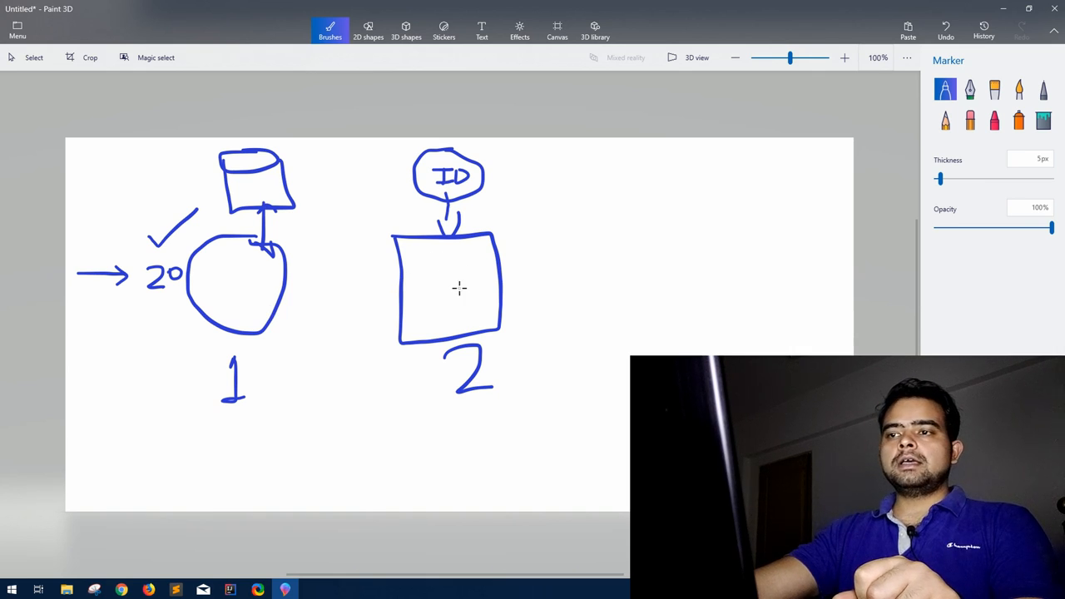
Loop an arrow from box 2 back to the top box and circle the 20 and 2 labels.
{"action": "left_click_drag", "start_coordinate": [504, 272], "coordinate": [557, 271]}
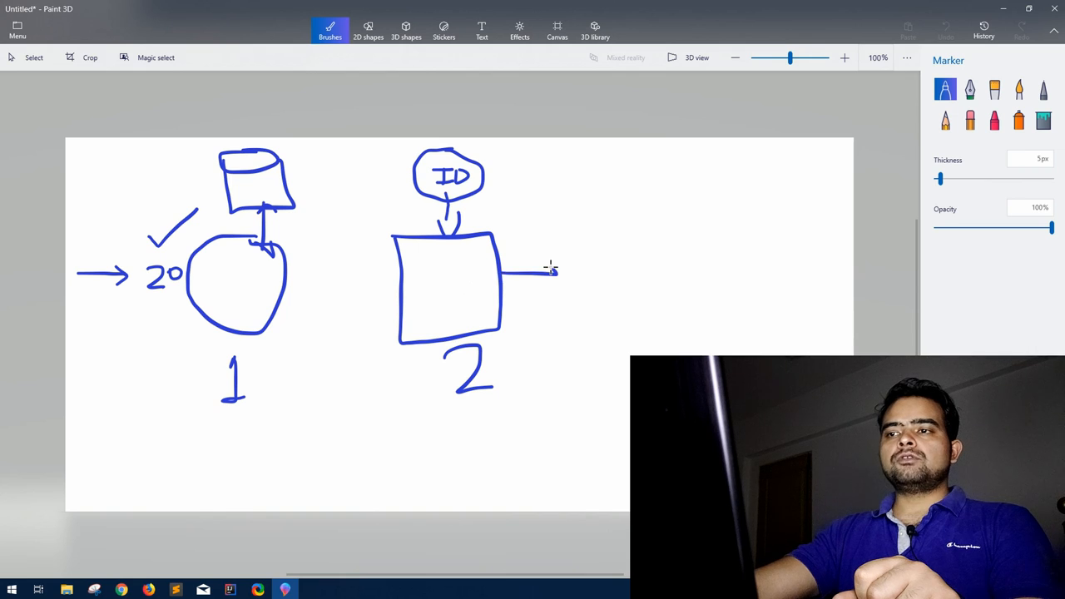
{"action": "left_click_drag", "start_coordinate": [549, 271], "coordinate": [383, 437]}
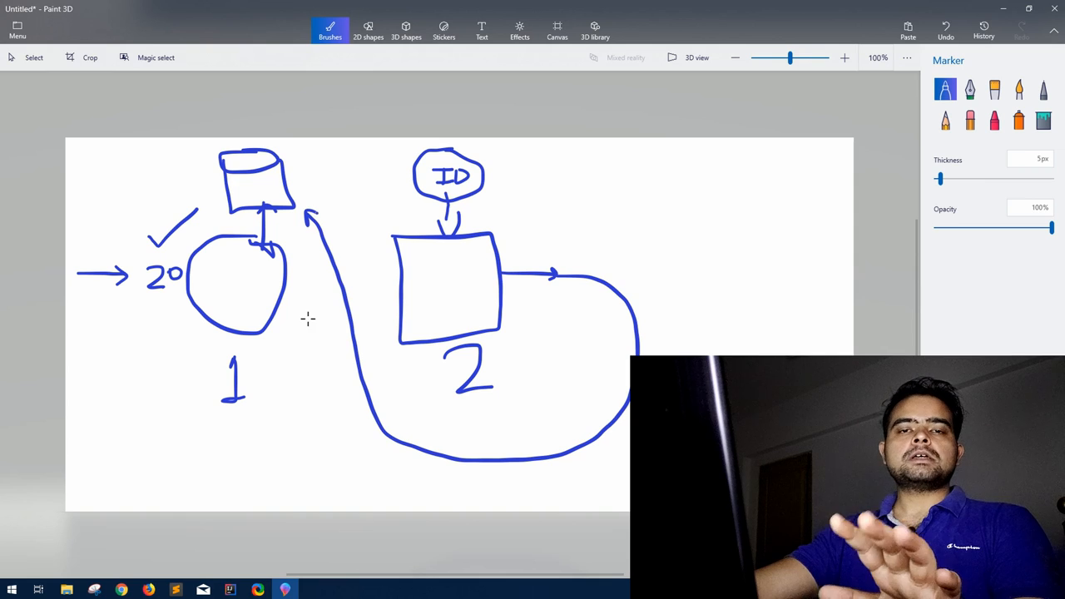
{"action": "mouse_move", "coordinate": [323, 357]}
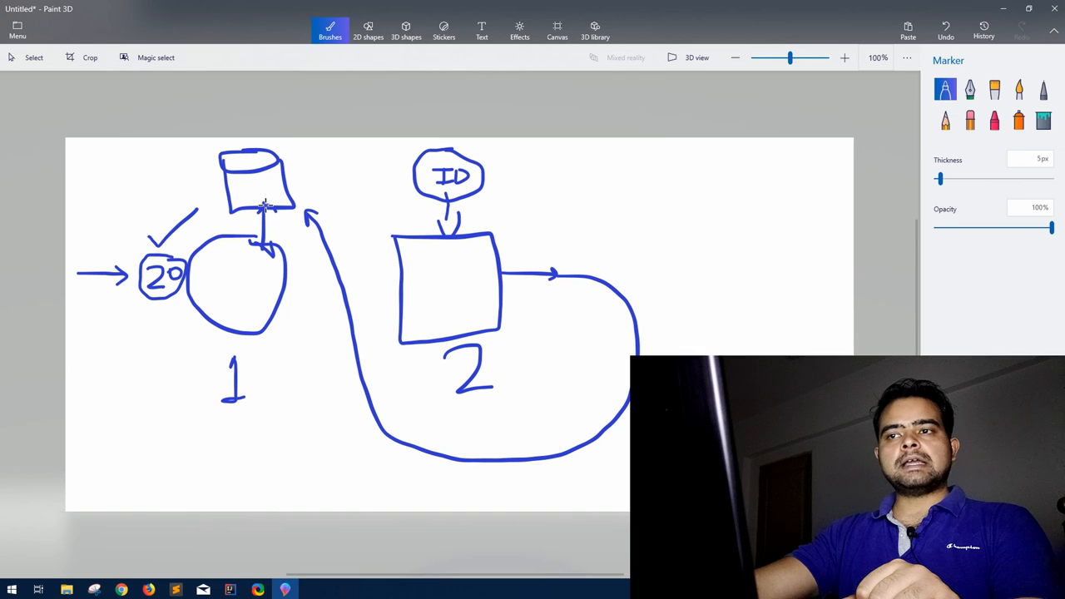
{"action": "mouse_move", "coordinate": [420, 233]}
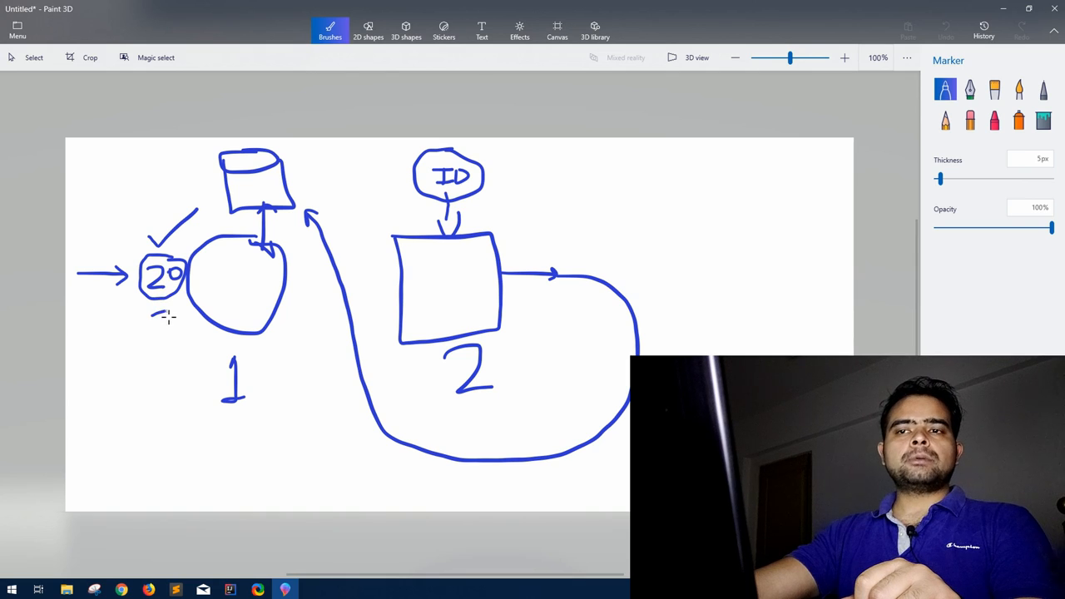
{"action": "left_click_drag", "start_coordinate": [162, 313], "coordinate": [187, 333]}
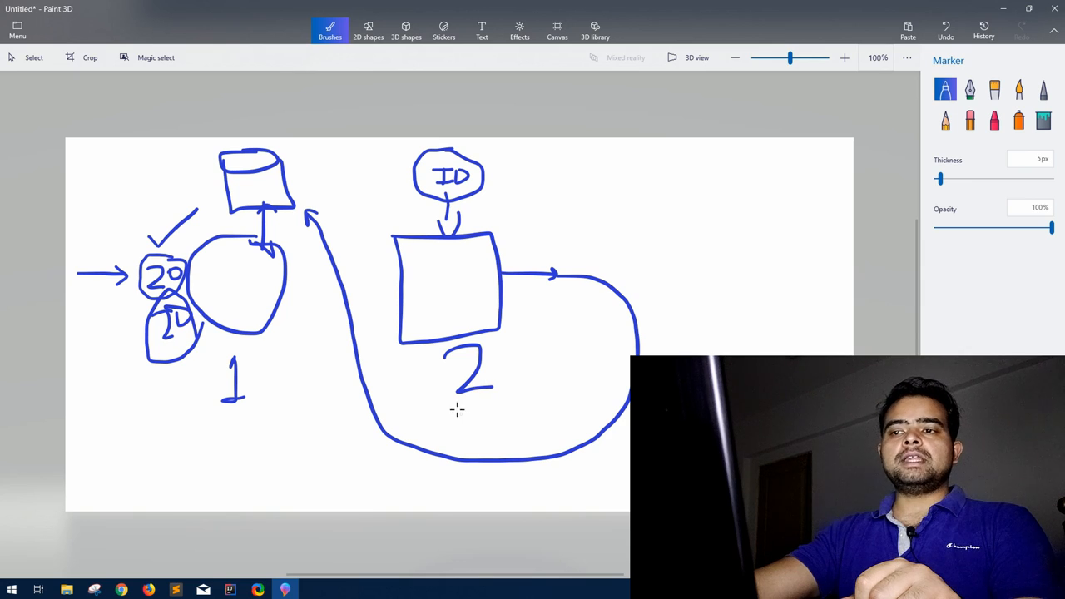
{"action": "left_click_drag", "start_coordinate": [432, 341], "coordinate": [499, 416]}
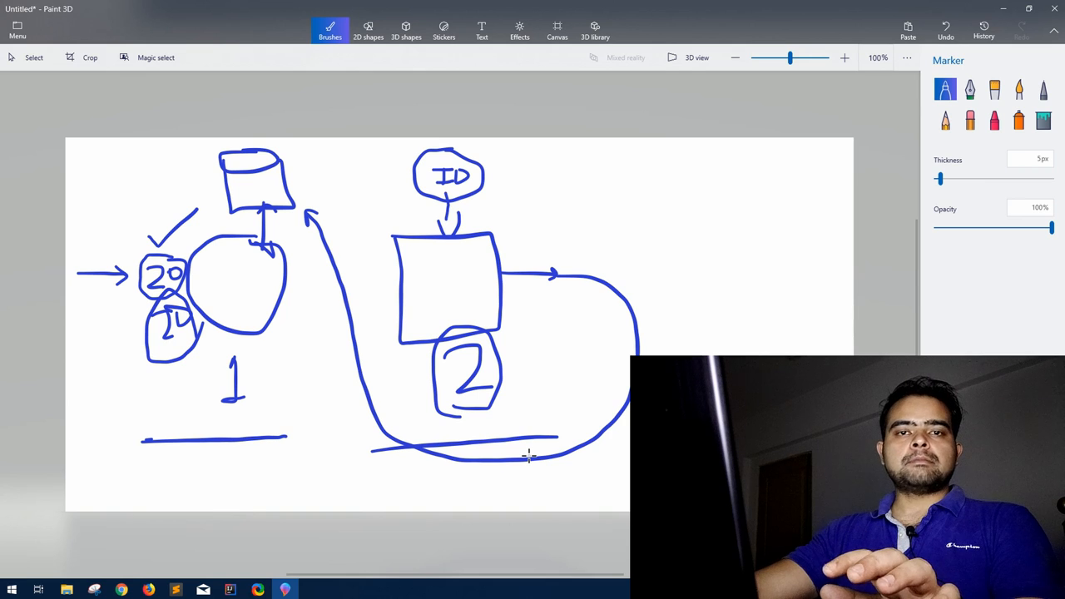
{"action": "left_click", "coordinate": [230, 590]}
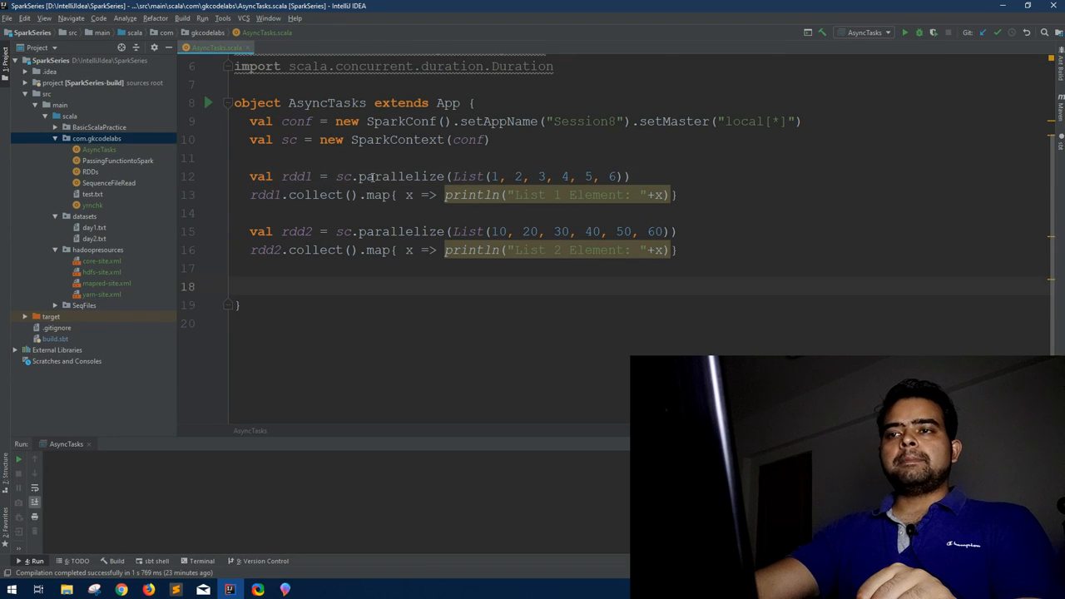
Select the rdd2 map block and run AsyncTasks to print both lists' elements.
{"action": "left_click_drag", "start_coordinate": [364, 176], "coordinate": [620, 176]}
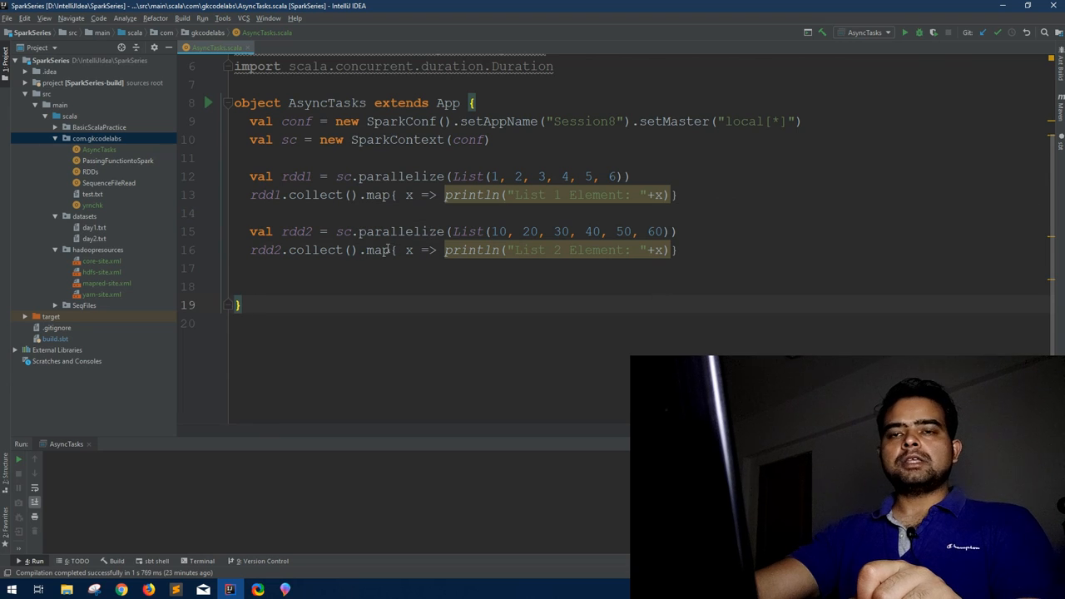
{"action": "left_click_drag", "start_coordinate": [394, 249], "coordinate": [680, 250]}
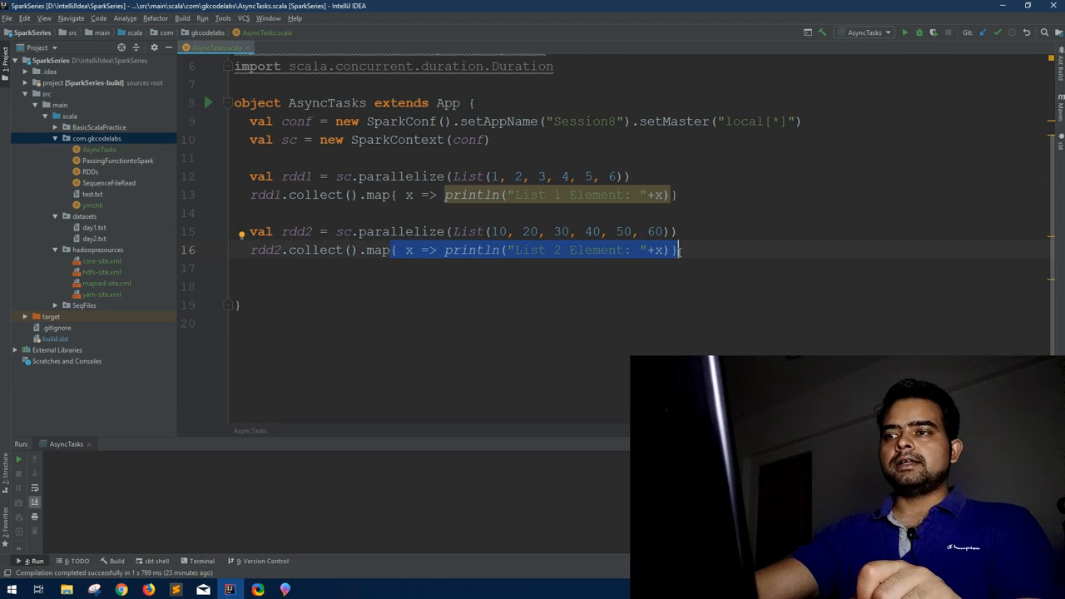
{"action": "left_click", "coordinate": [904, 33]}
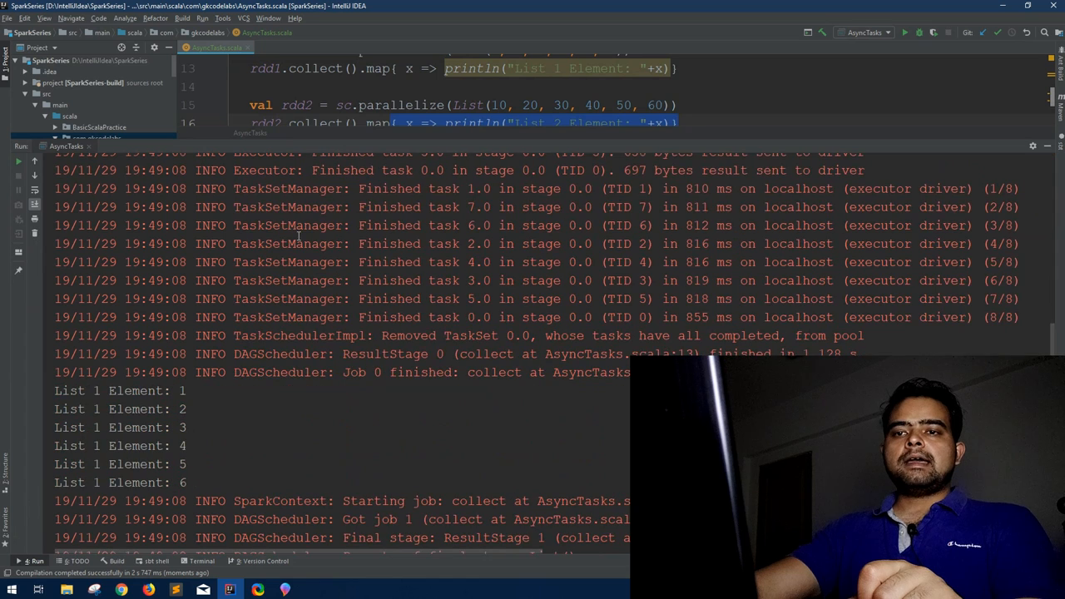
{"action": "scroll", "scroll_direction": "down", "scroll_amount": 3}
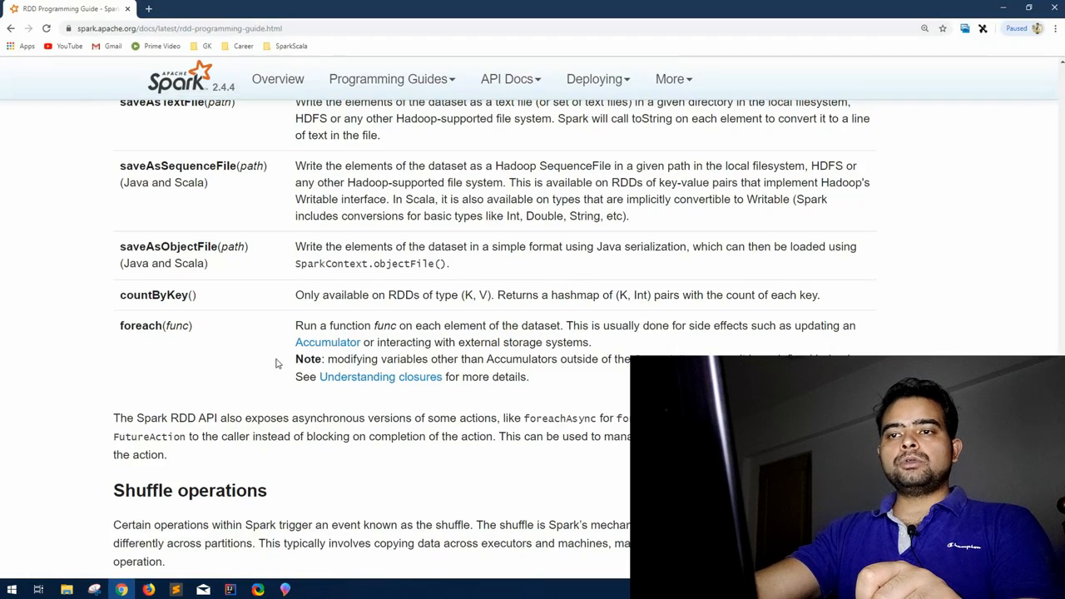
Scroll below the actions table and highlight the foreachAsync for foreach text.
{"action": "scroll", "scroll_direction": "down", "scroll_amount": 3}
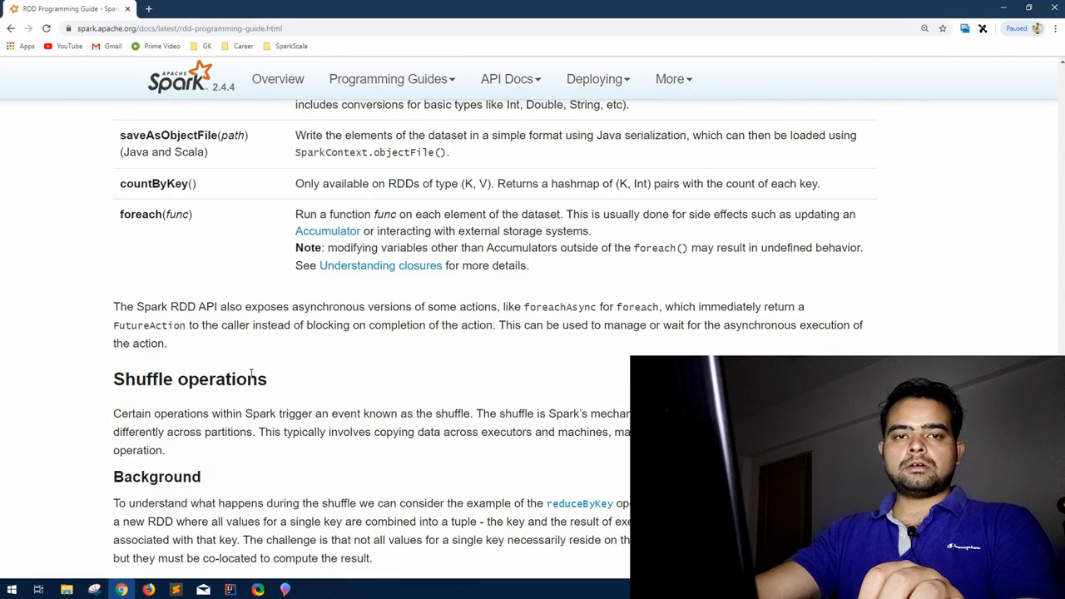
{"action": "mouse_move", "coordinate": [241, 379]}
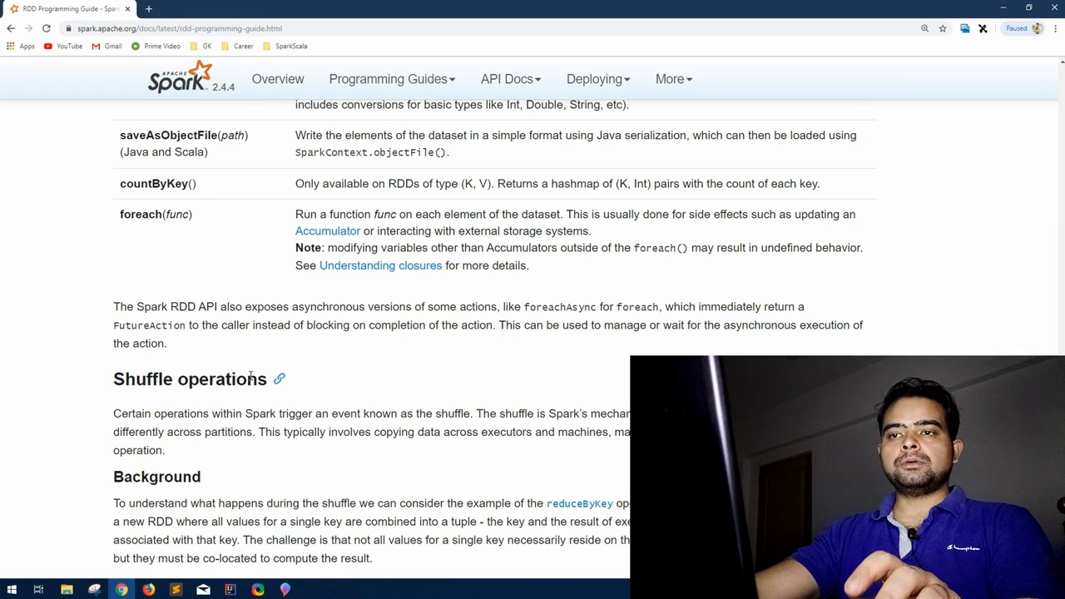
{"action": "scroll", "scroll_direction": "down", "scroll_amount": 3}
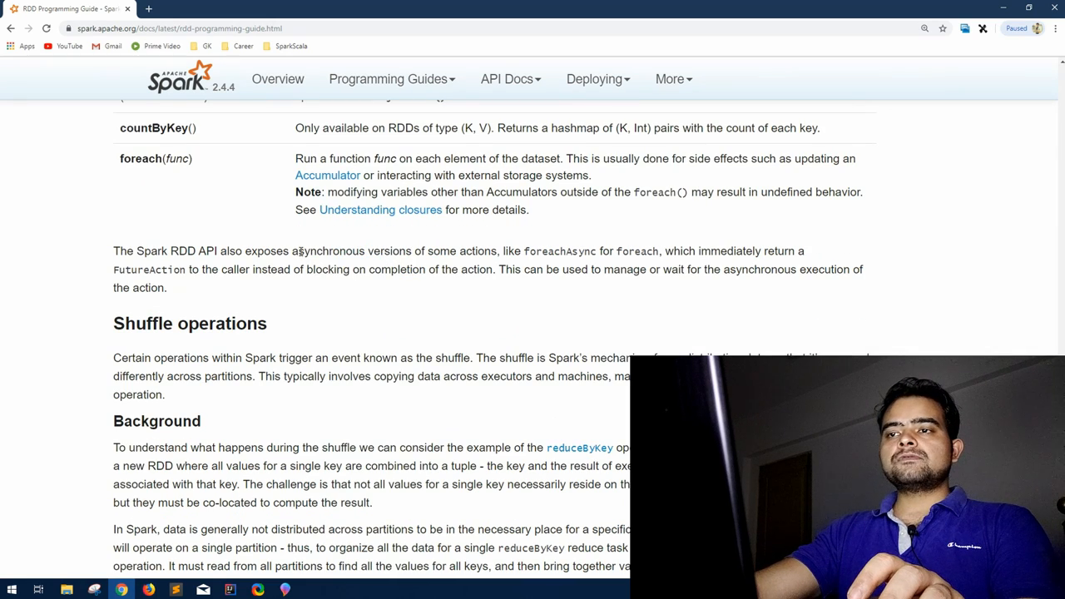
{"action": "left_click_drag", "start_coordinate": [503, 251], "coordinate": [632, 250]}
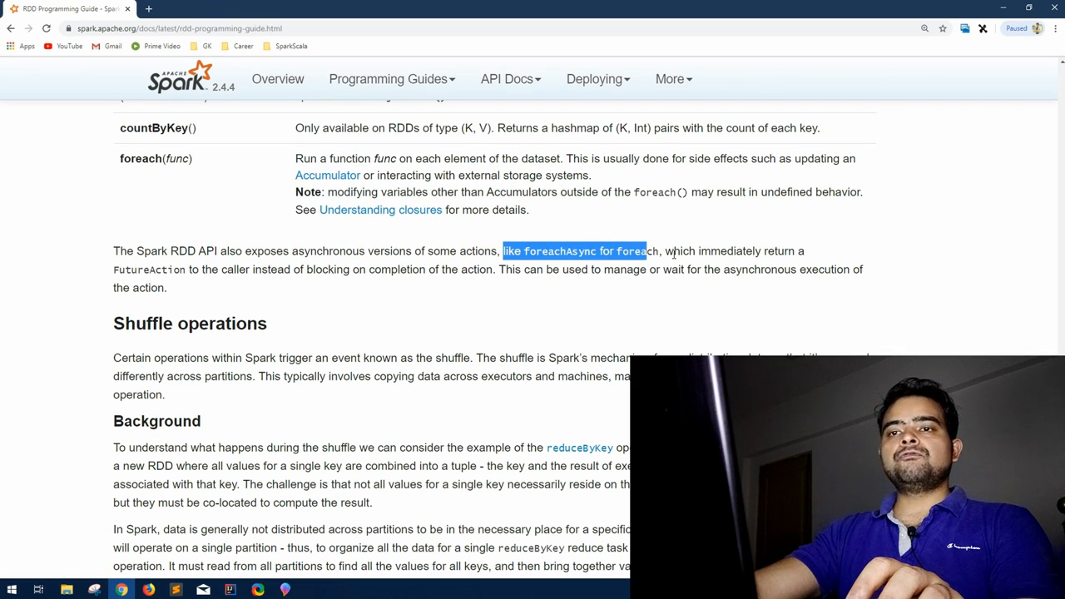
{"action": "mouse_move", "coordinate": [270, 283]}
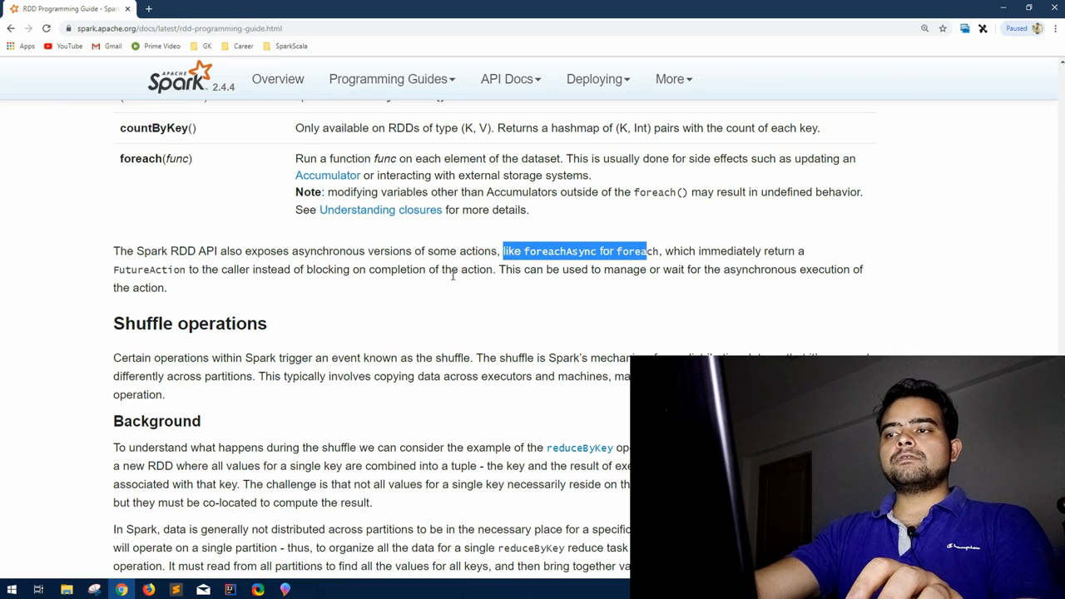
{"action": "mouse_move", "coordinate": [540, 291]}
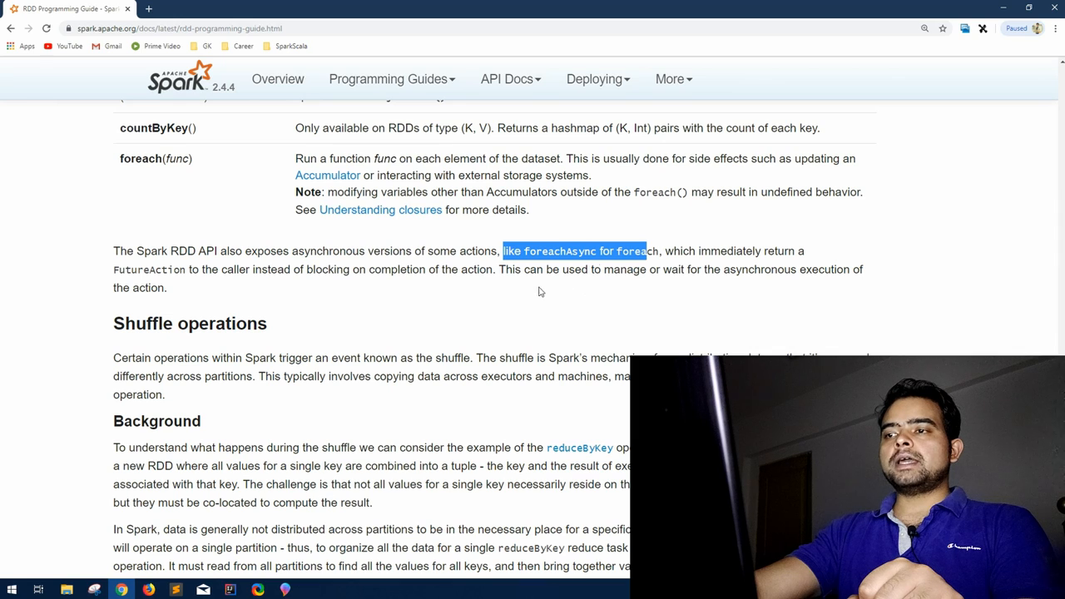
{"action": "mouse_move", "coordinate": [764, 285]}
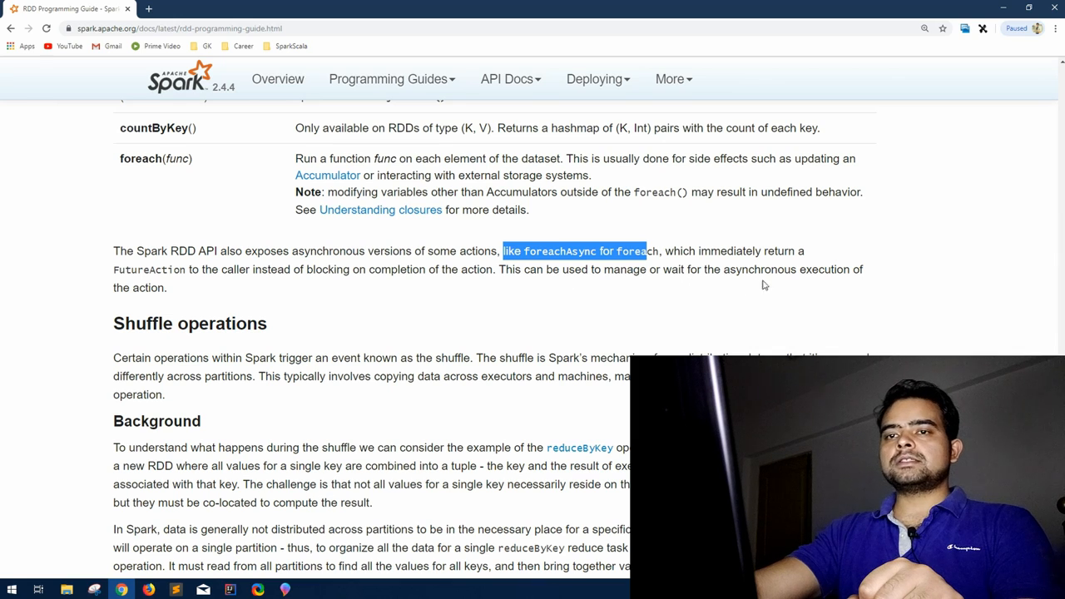
{"action": "mouse_move", "coordinate": [111, 301]}
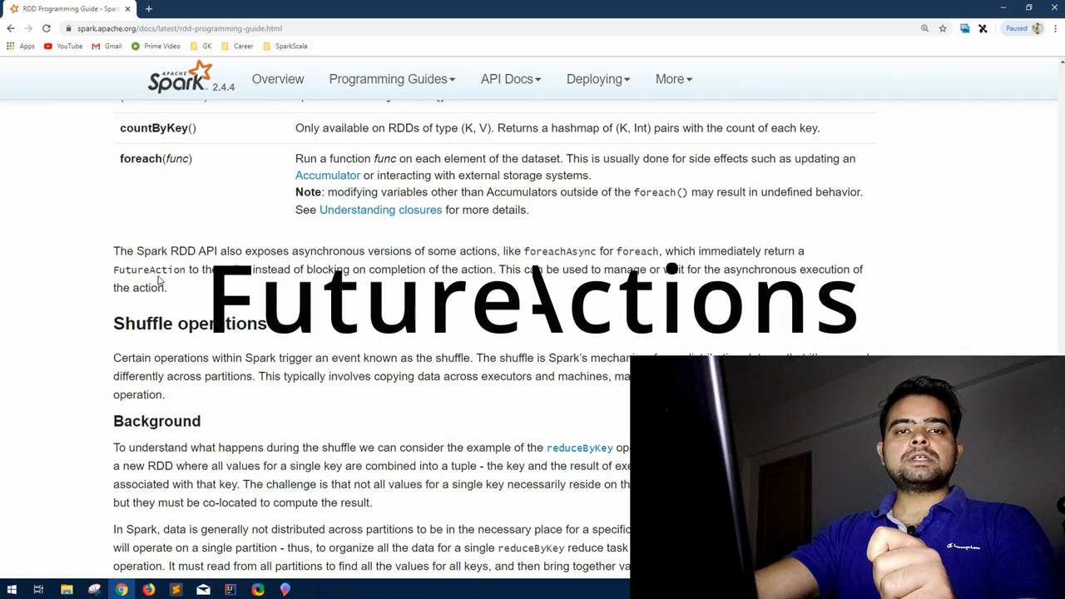
{"action": "double_click", "coordinate": [149, 270]}
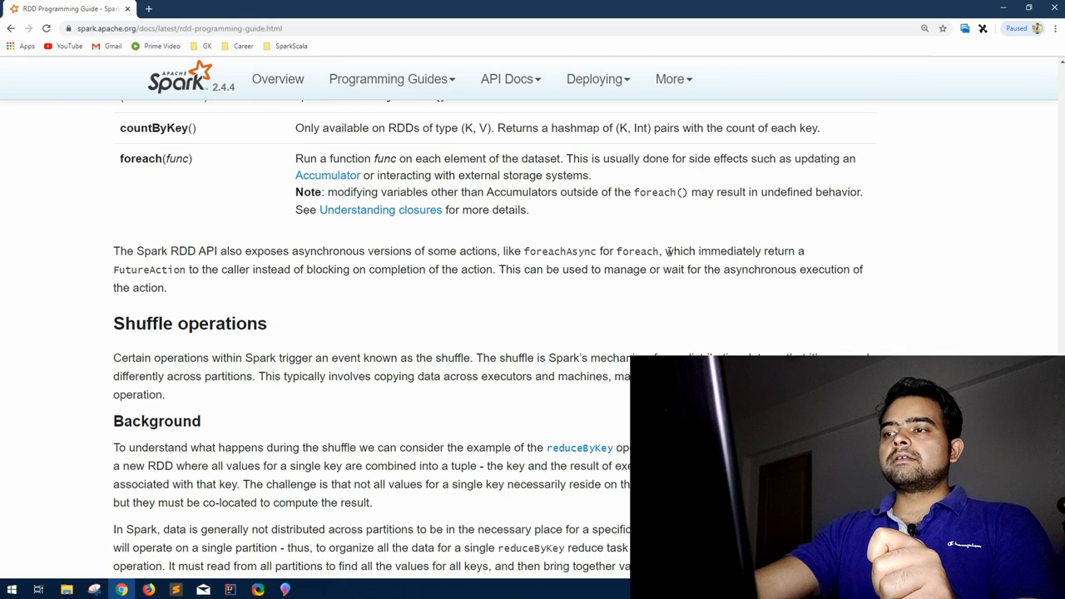
{"action": "left_click_drag", "start_coordinate": [666, 251], "coordinate": [804, 251]}
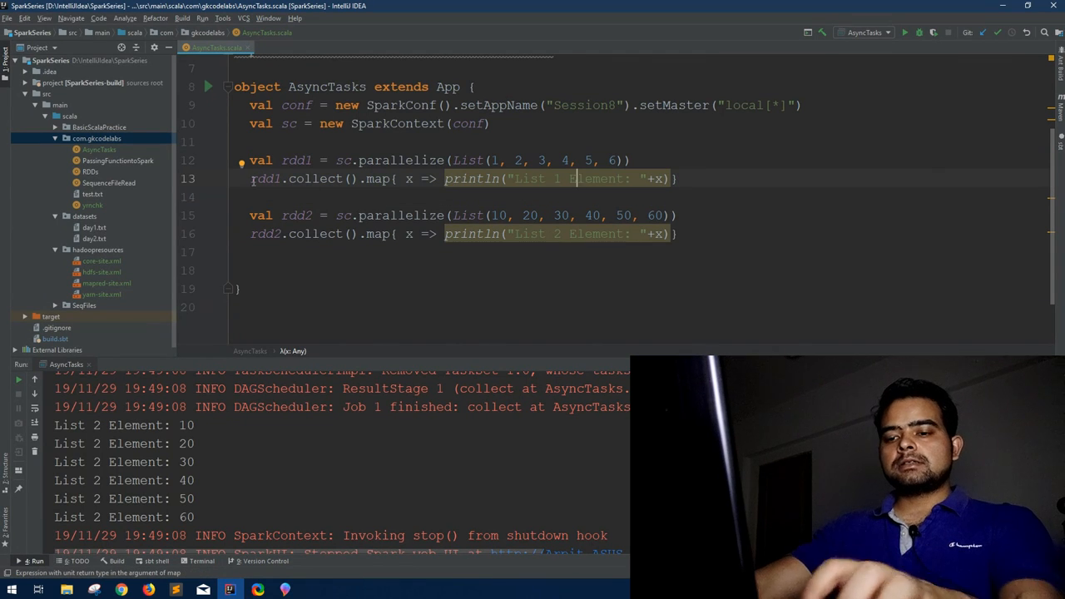
Assign rdd1's collect to val slowRDD and add ;Thread.sleep inside the List 1 map.
{"action": "type", "text": "val"}
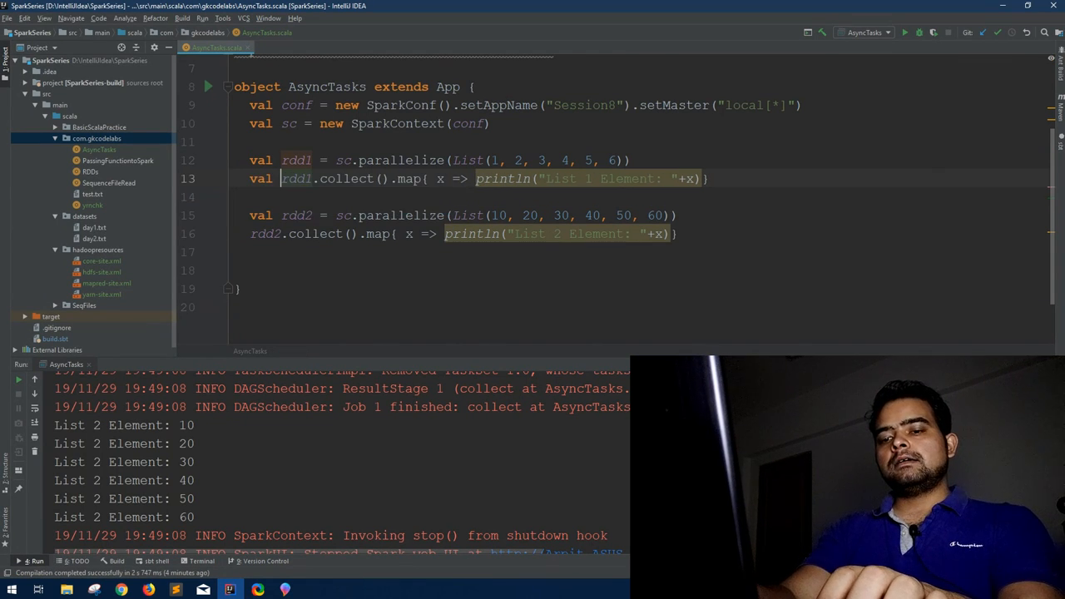
{"action": "type", "text": "slowRDD="}
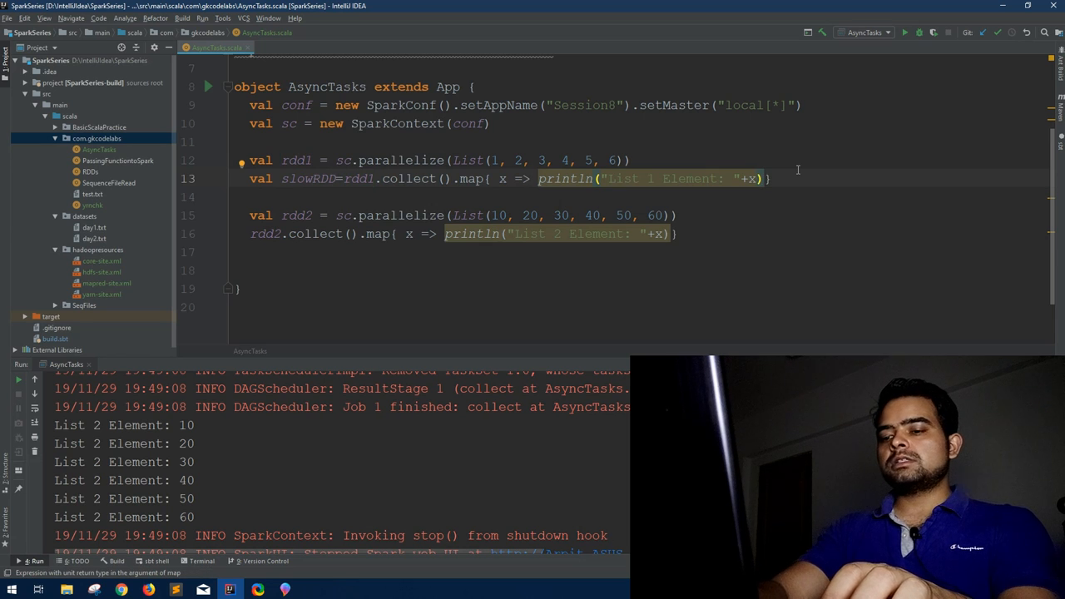
{"action": "type", "text": ";"}
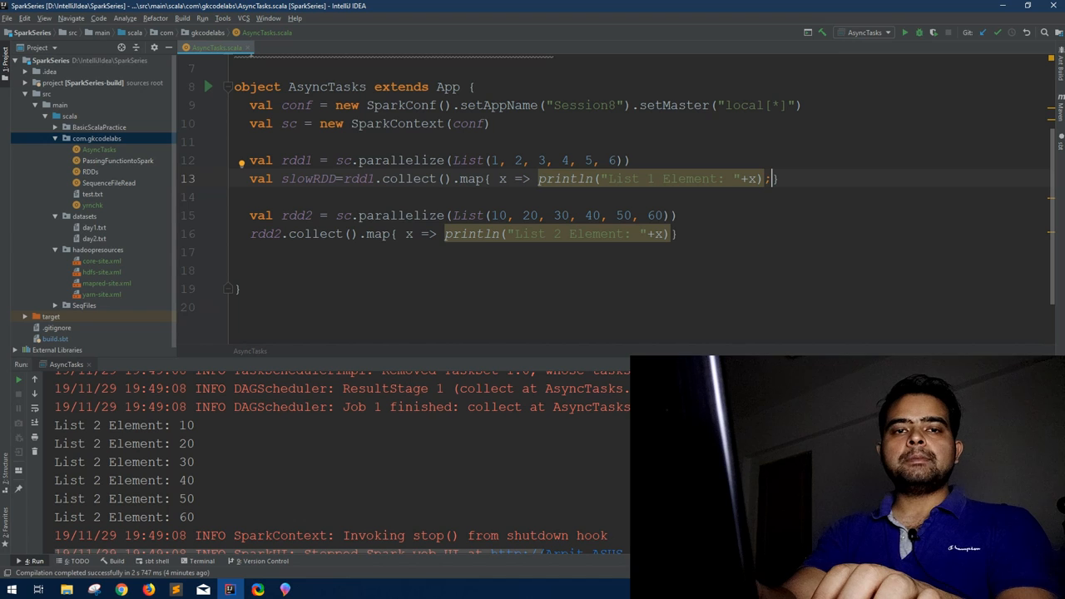
{"action": "type", "text": "Th"}
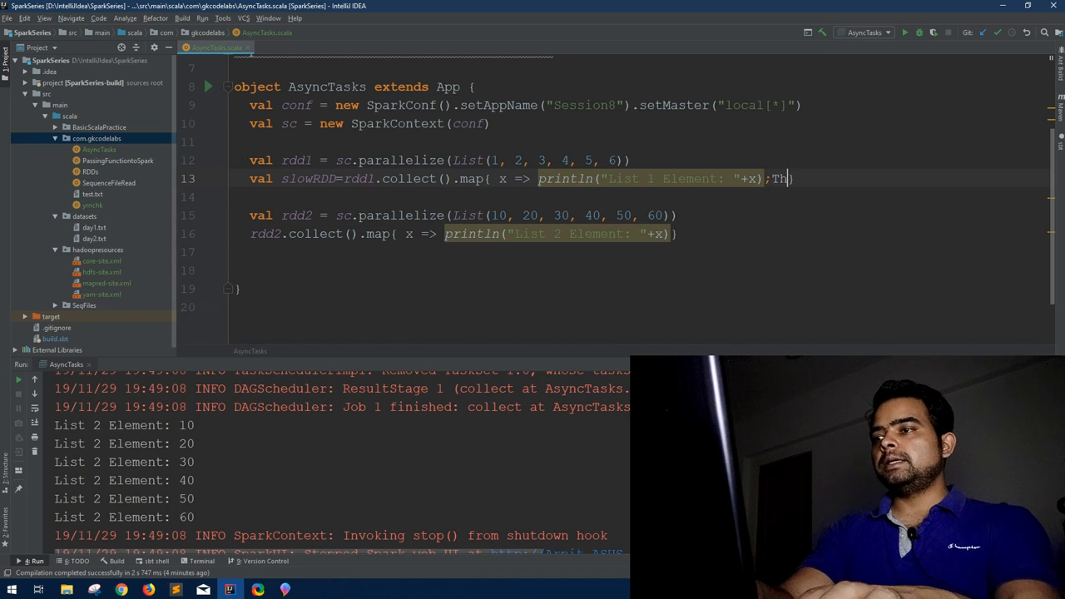
{"action": "type", "text": "read"}
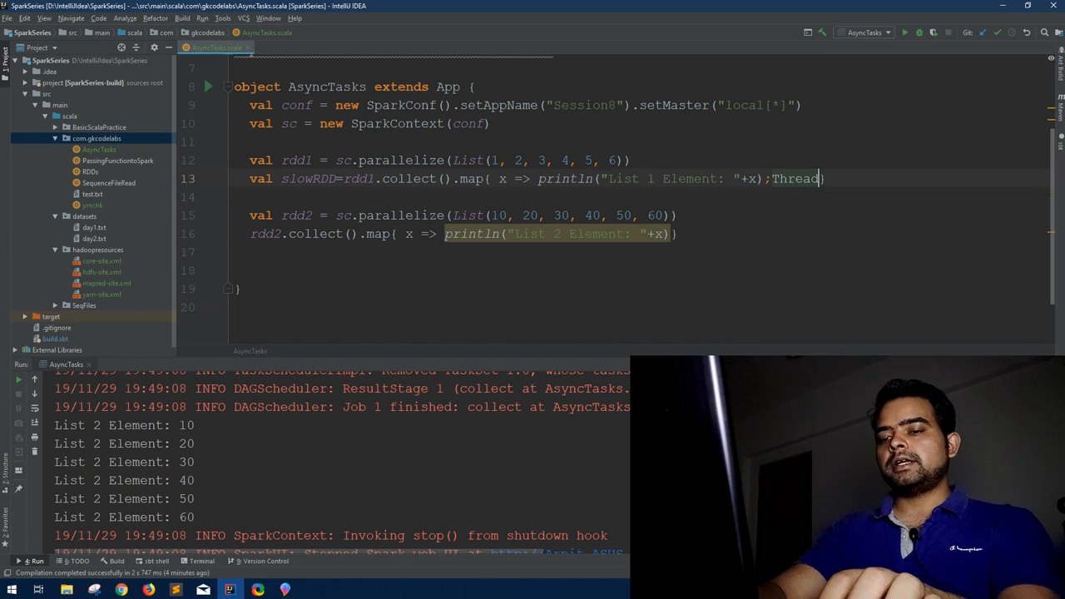
{"action": "type", "text": "sle"}
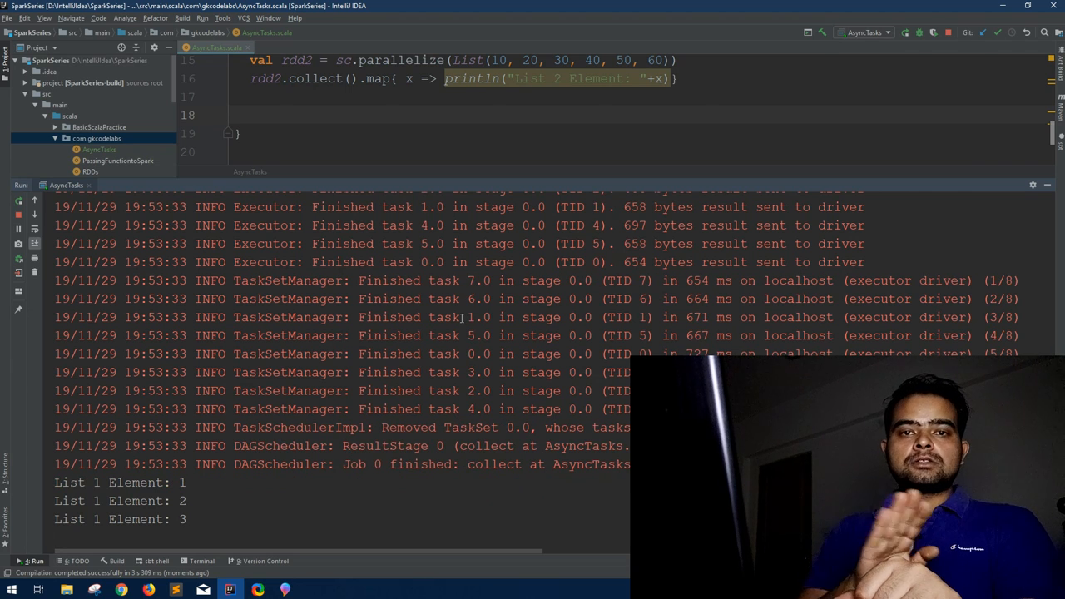
{"action": "scroll", "scroll_direction": "down", "scroll_amount": 3}
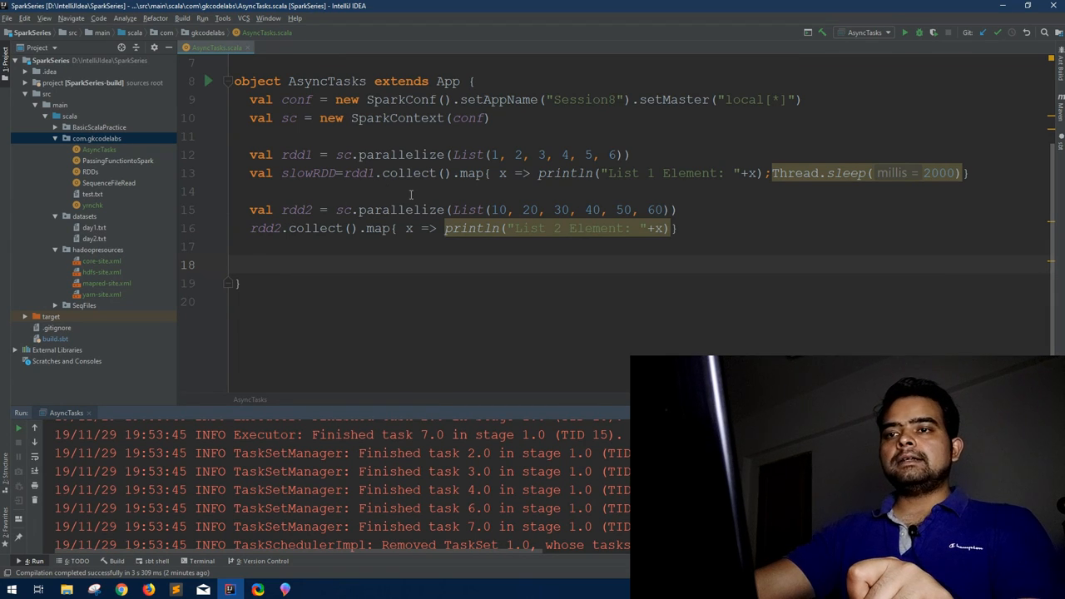
Prefix the List 2 collect line with val fastRDD= and switch line 13 to collectAsync().
{"action": "double_click", "coordinate": [306, 173]}
{"action": "type", "text": "val fastRDD= "}
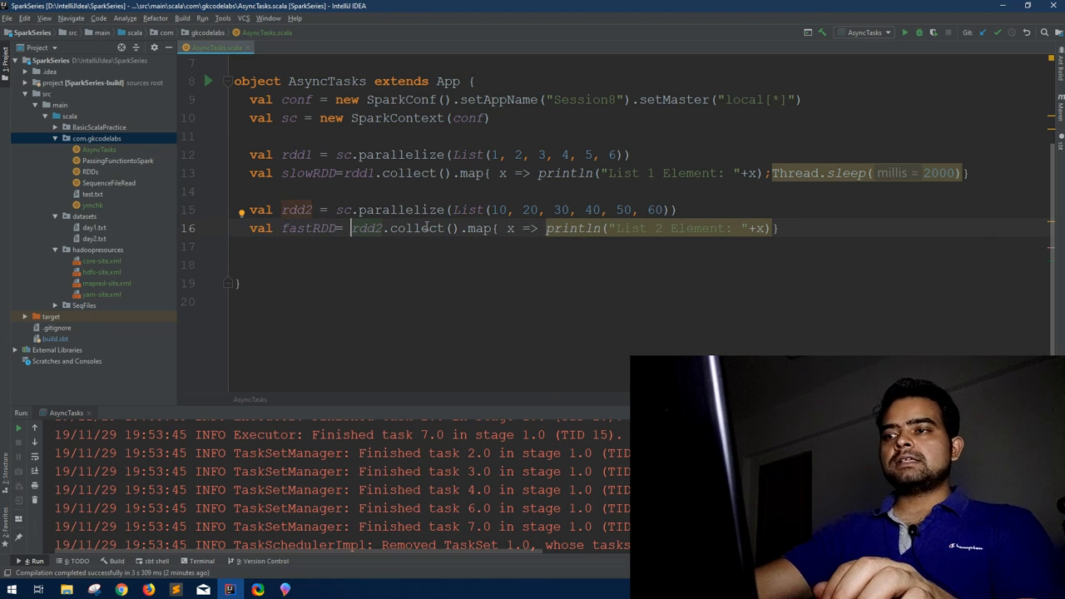
{"action": "mouse_move", "coordinate": [770, 229]}
{"action": "type", "text": "Async"}
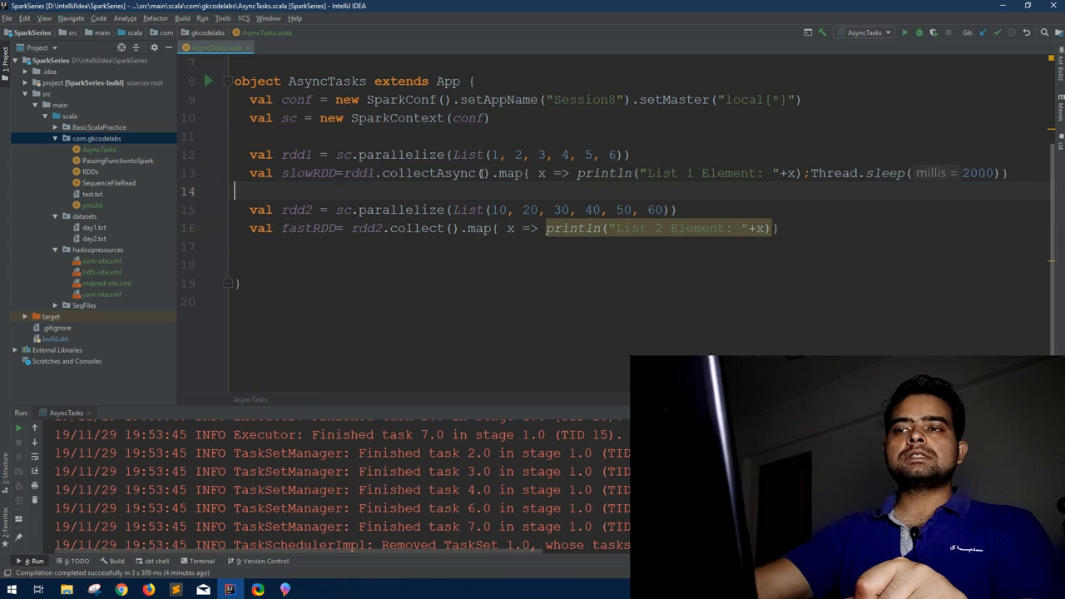
{"action": "double_click", "coordinate": [433, 174]}
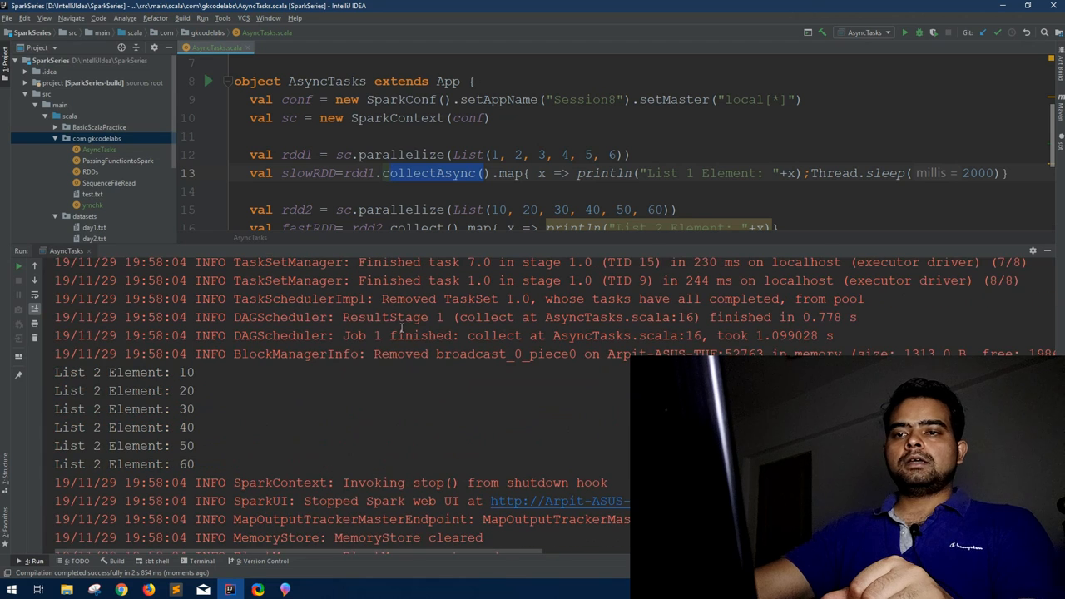
{"action": "left_click_drag", "start_coordinate": [70, 390], "coordinate": [193, 464]}
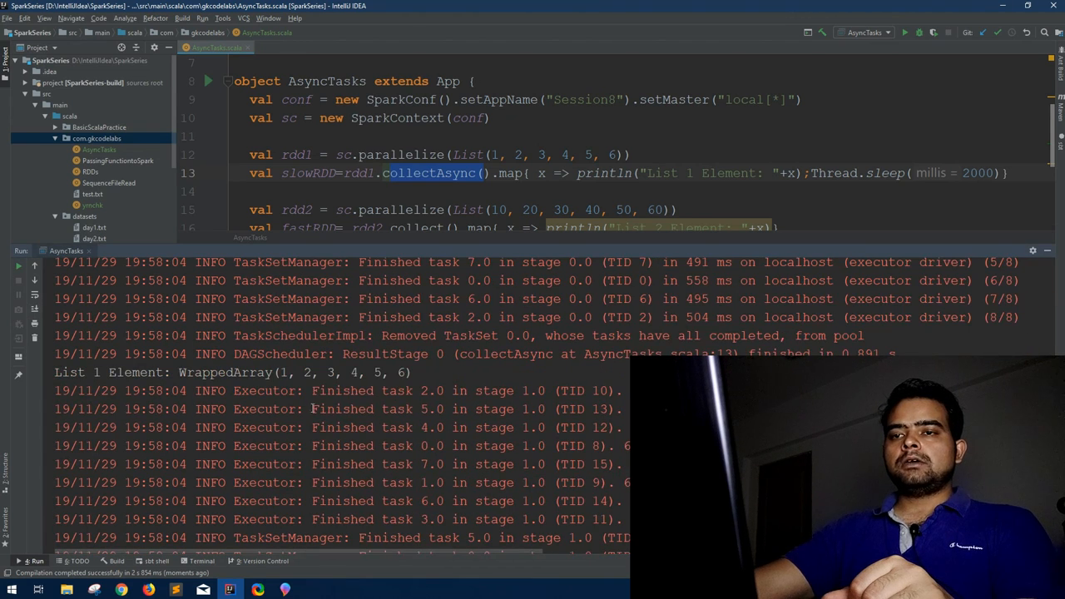
{"action": "left_click_drag", "start_coordinate": [179, 372], "coordinate": [319, 372]}
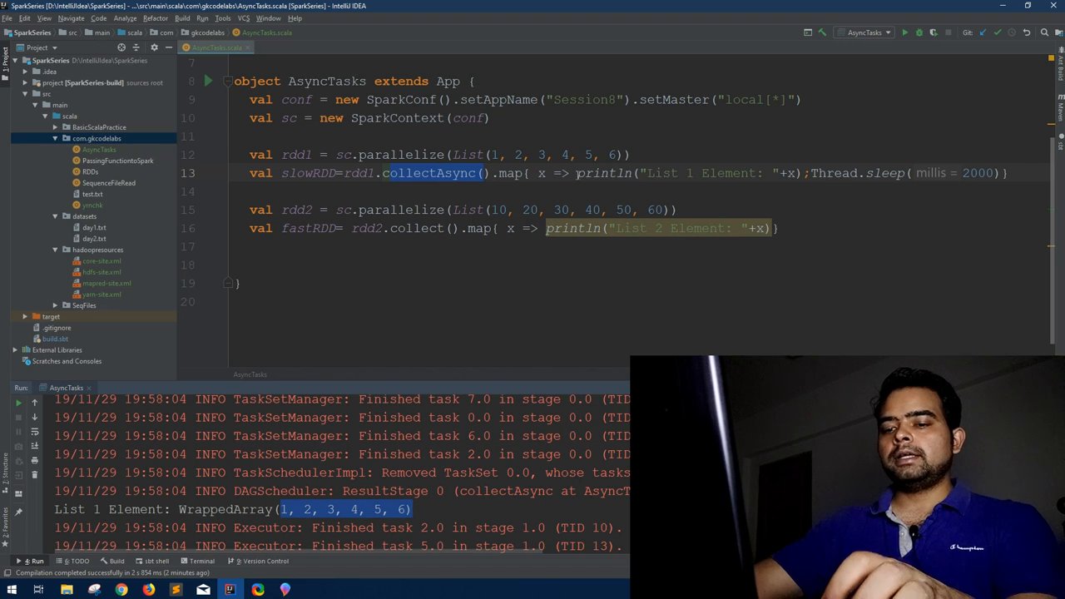
Insert x.map after x => in the List 1 map block on line 13.
{"action": "left_click", "coordinate": [577, 173]}
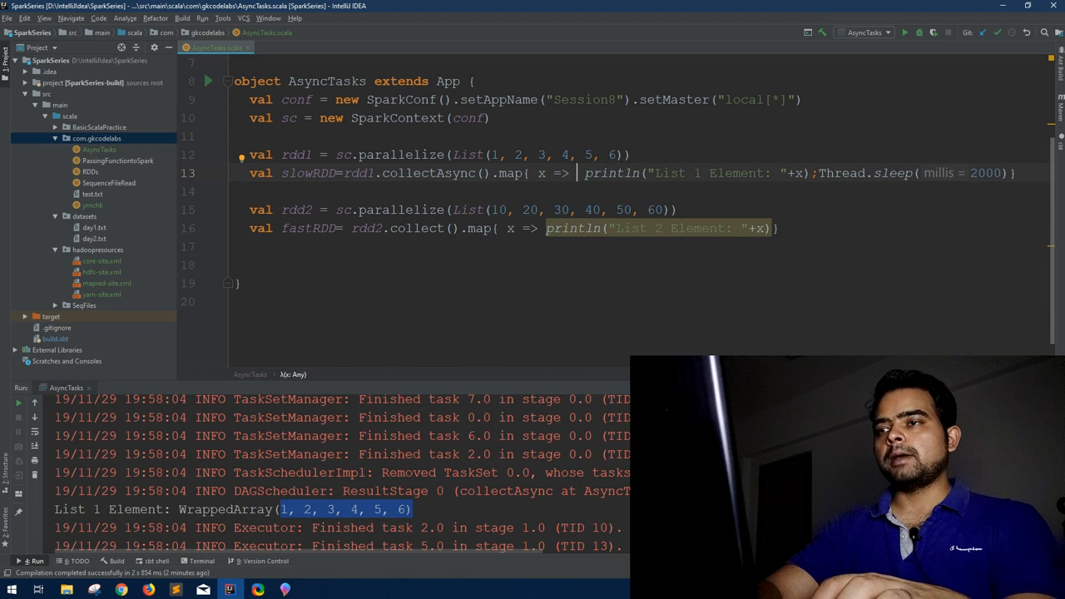
{"action": "type", "text": "x"}
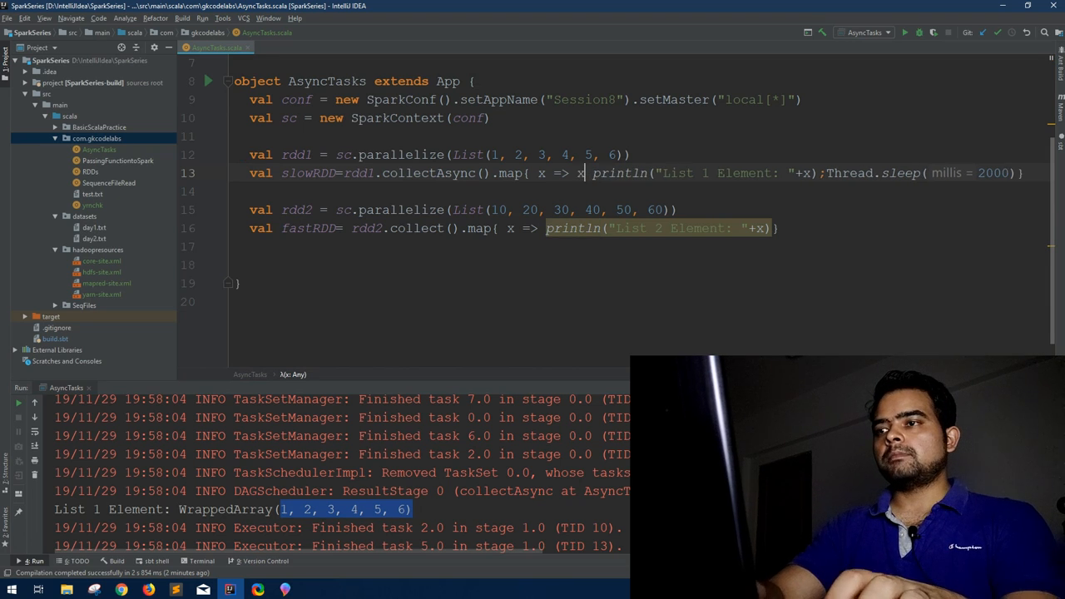
{"action": "type", "text": ".map(x =>"}
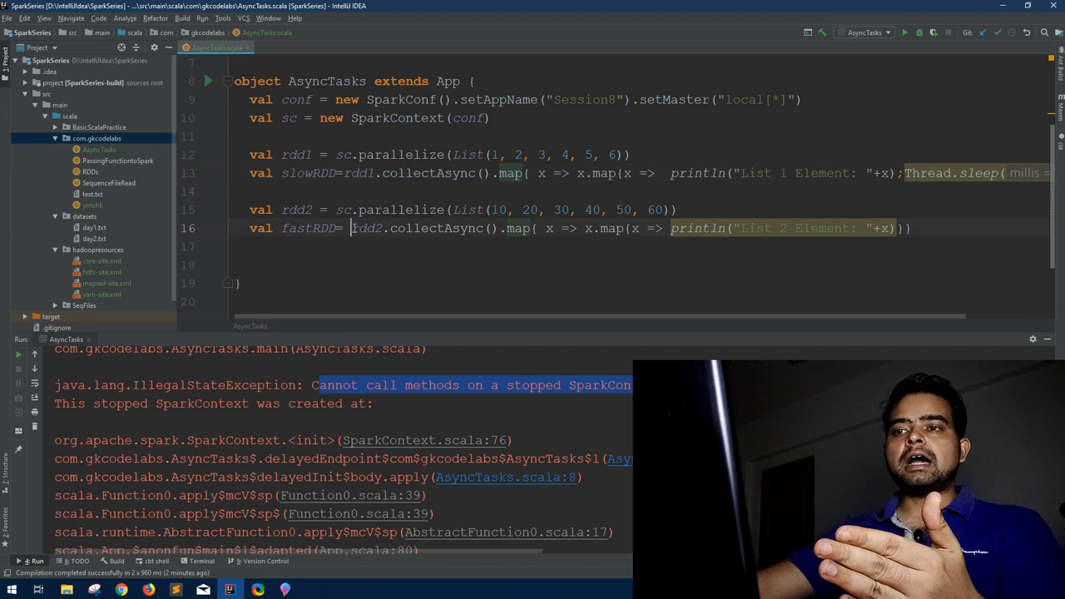
{"action": "left_click_drag", "start_coordinate": [351, 228], "coordinate": [545, 228]}
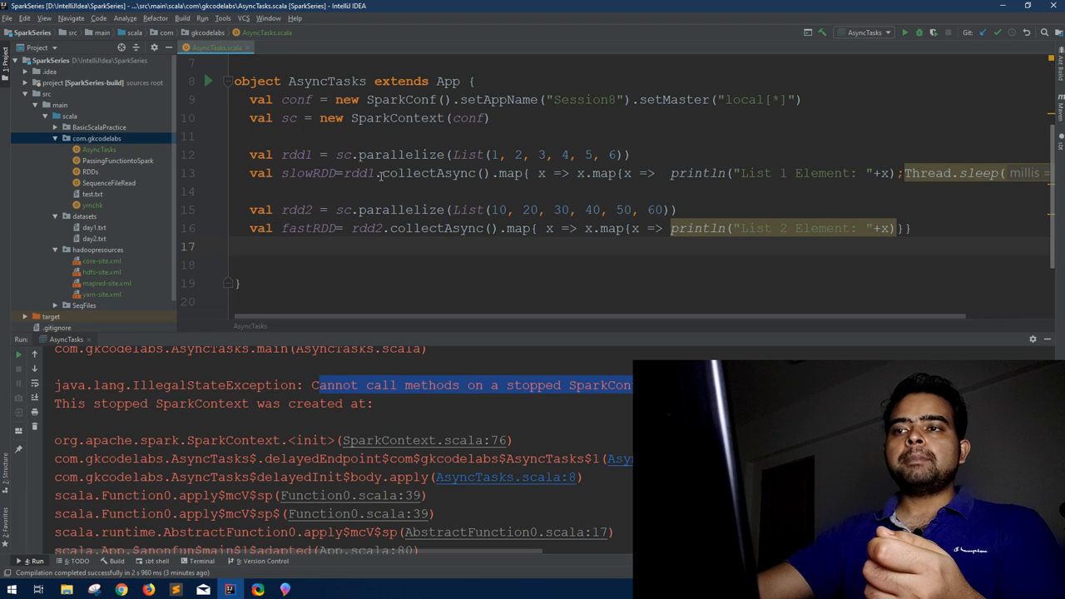
{"action": "left_click_drag", "start_coordinate": [381, 173], "coordinate": [526, 173]}
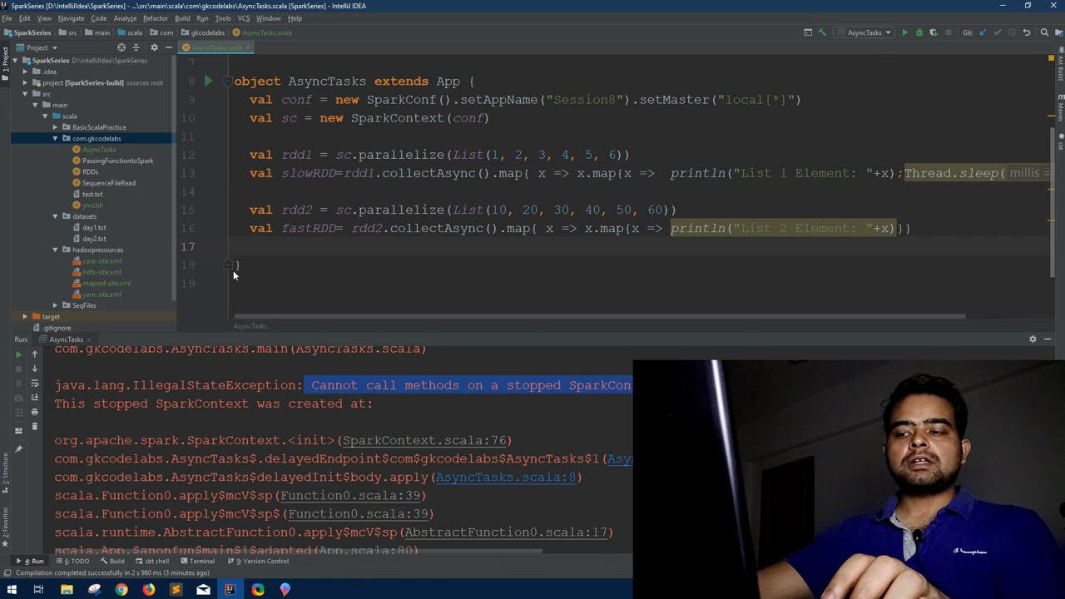
{"action": "type", "text": "kjghjgj"}
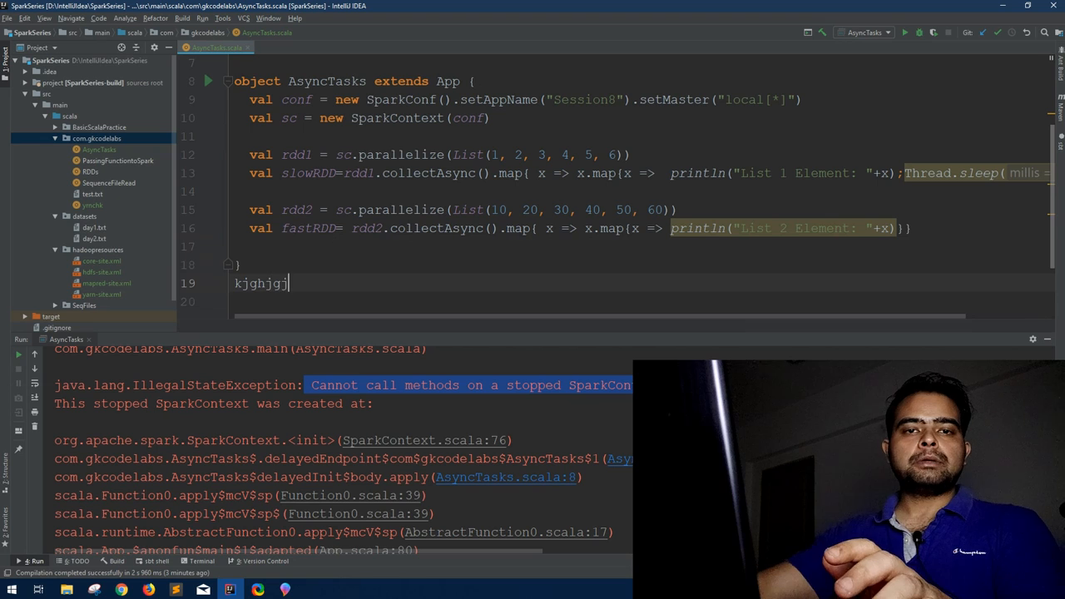
{"action": "type", "text": "h"}
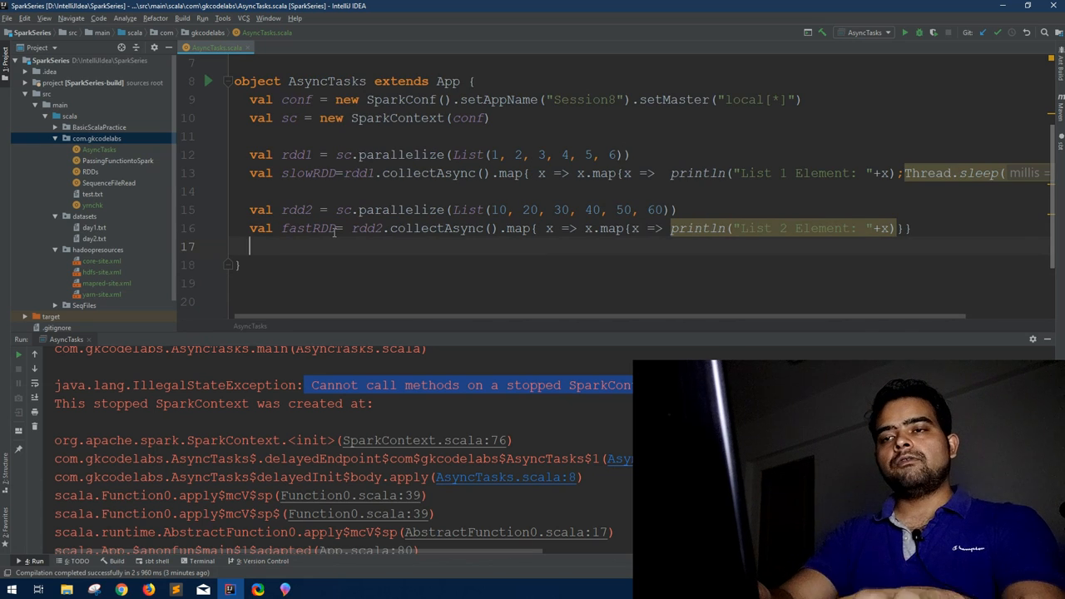
Write Await.result(slowRDD, Duration.Inf) on line 17 after the fastRDD line.
{"action": "type", "text": "Await.result("}
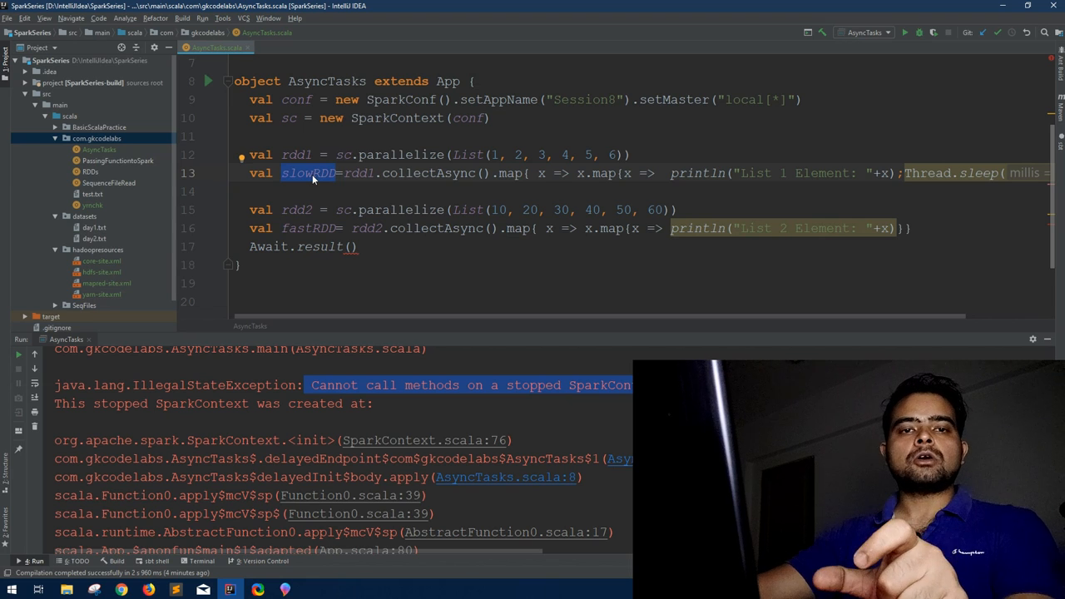
{"action": "mouse_move", "coordinate": [289, 253]}
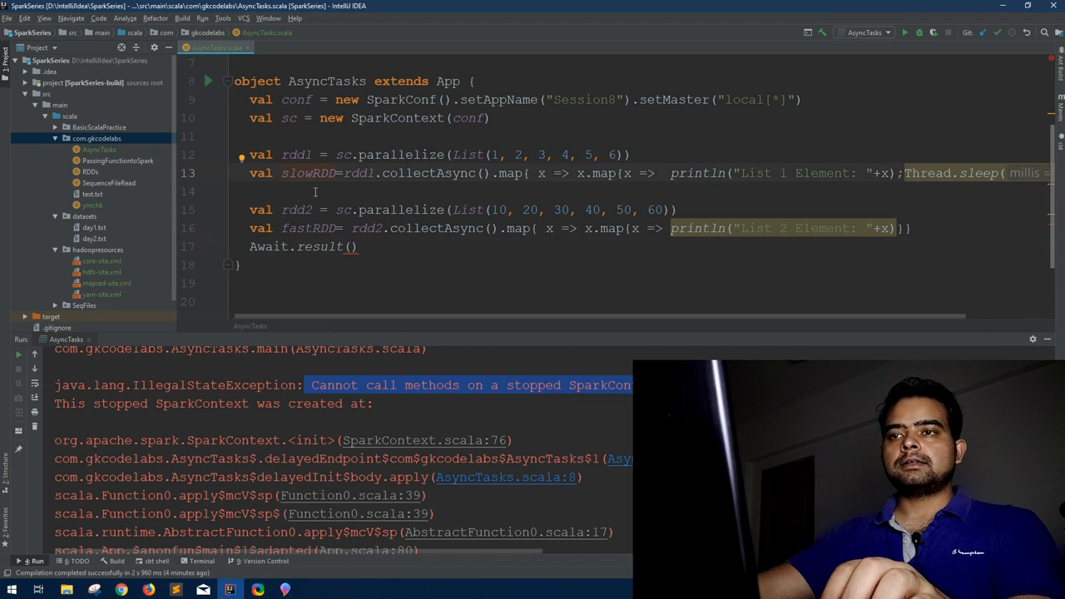
{"action": "double_click", "coordinate": [306, 173]}
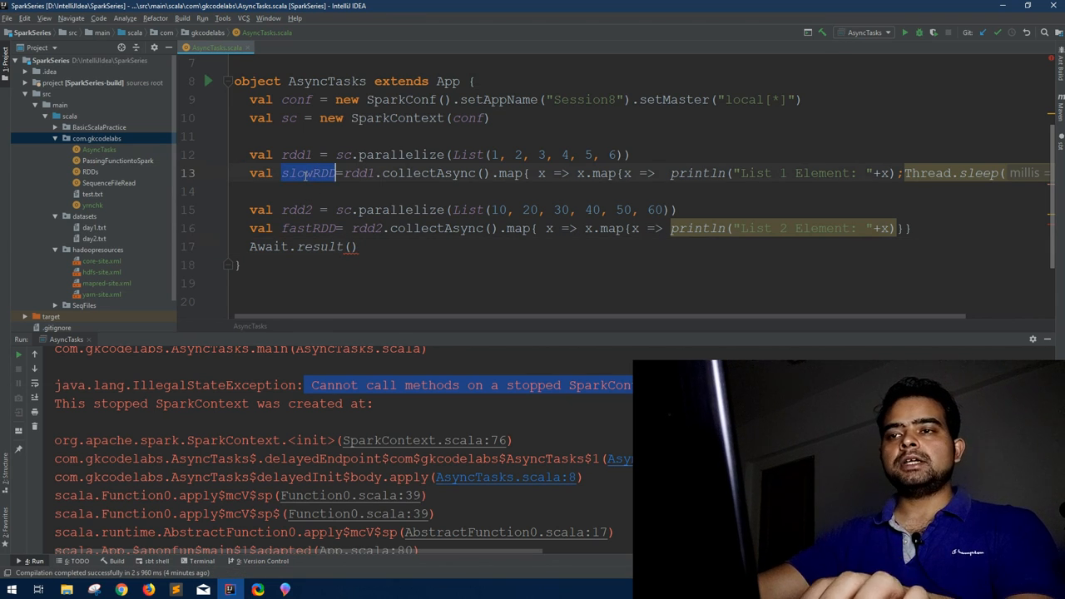
{"action": "left_click", "coordinate": [354, 246]}
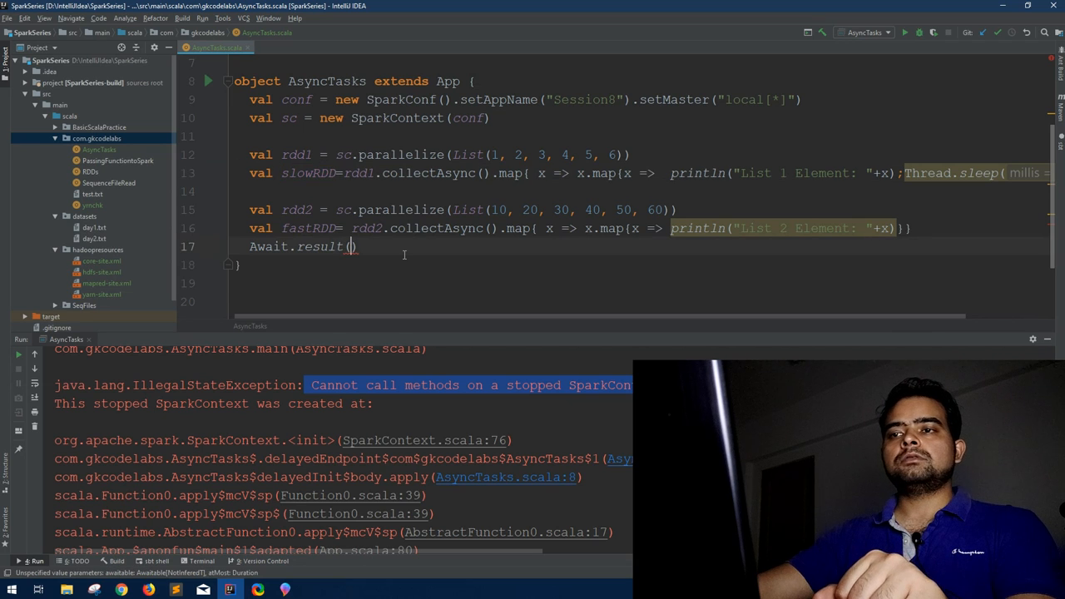
{"action": "type", "text": "slowRDD,"}
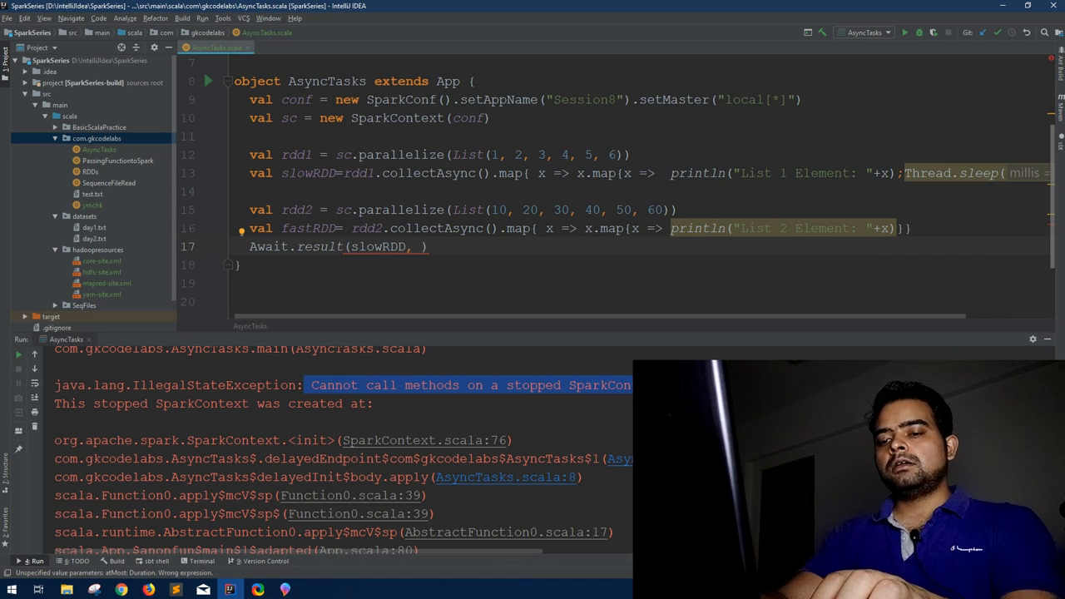
{"action": "type", "text": "Duration.Inf"}
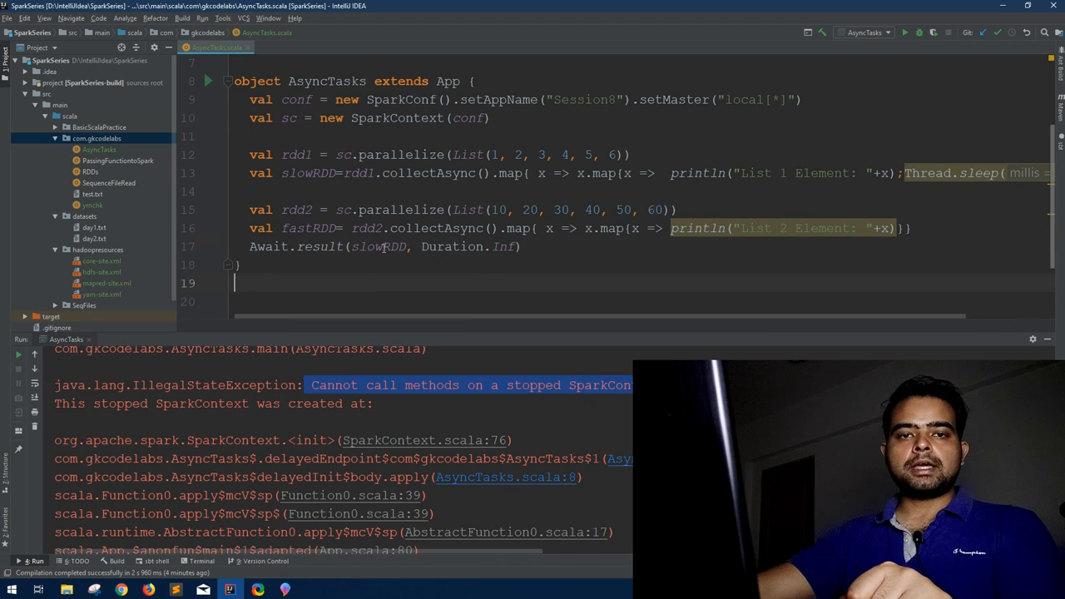
Run AsyncTasks with the Duration.Inf timeout and highlight List 2's 10–60 output between List 1 elements.
{"action": "double_click", "coordinate": [452, 246]}
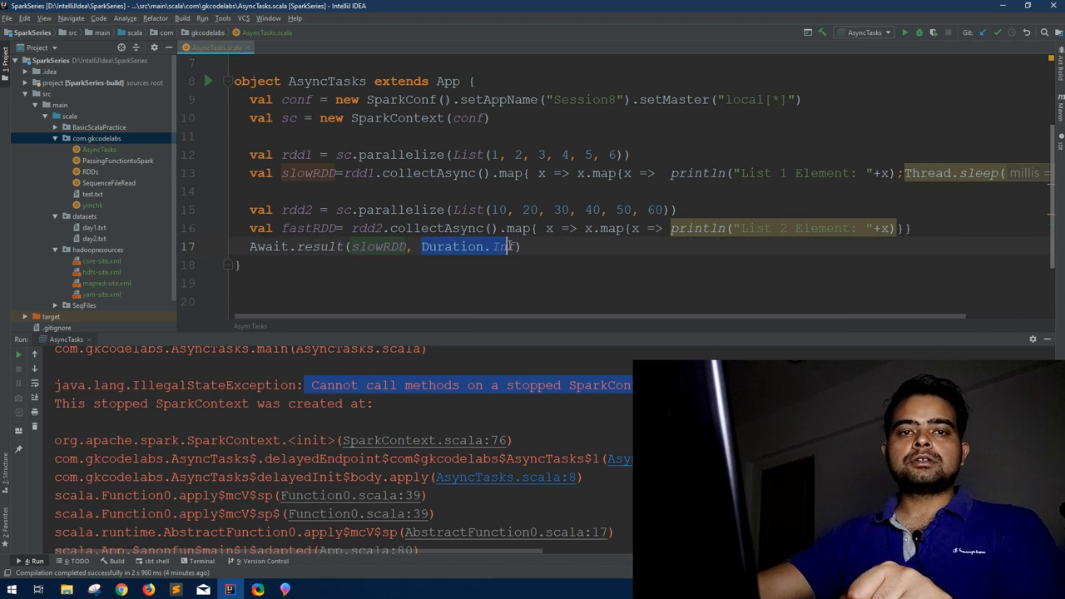
{"action": "mouse_move", "coordinate": [907, 31]}
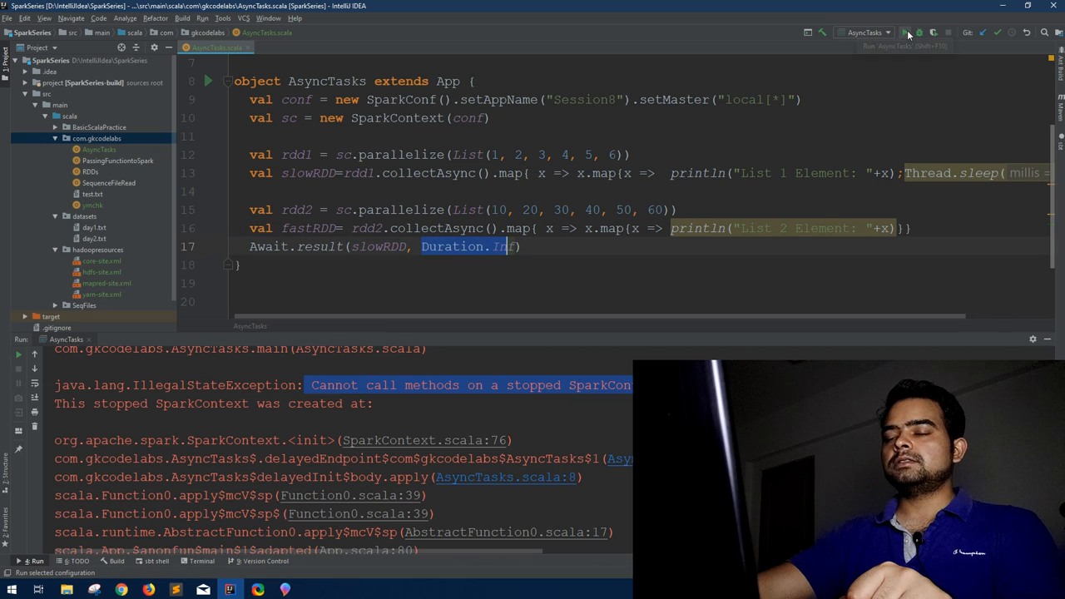
{"action": "left_click", "coordinate": [906, 32]}
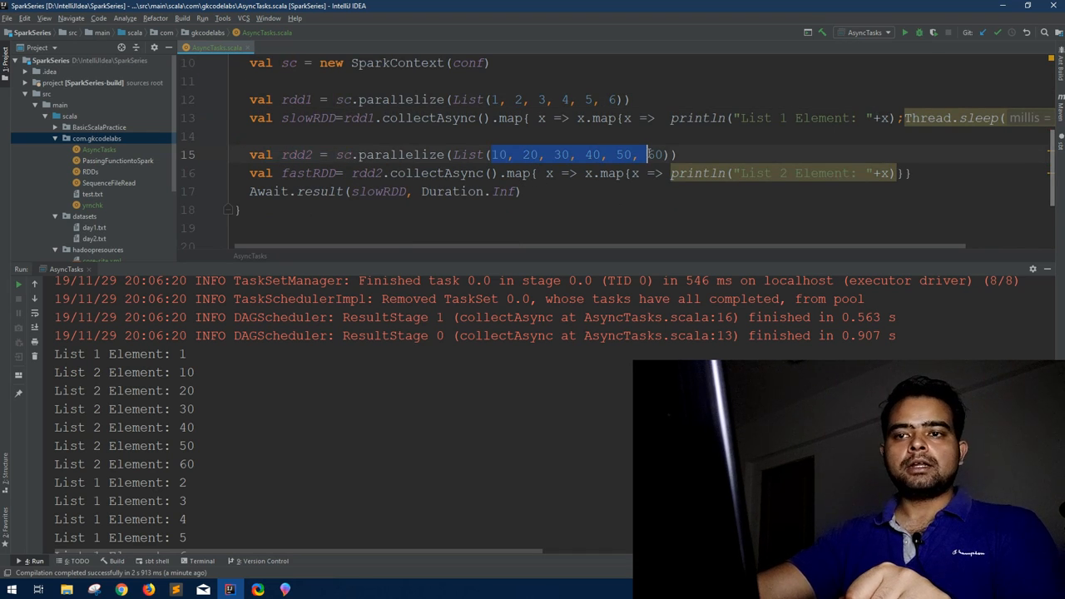
{"action": "left_click_drag", "start_coordinate": [54, 372], "coordinate": [199, 464]}
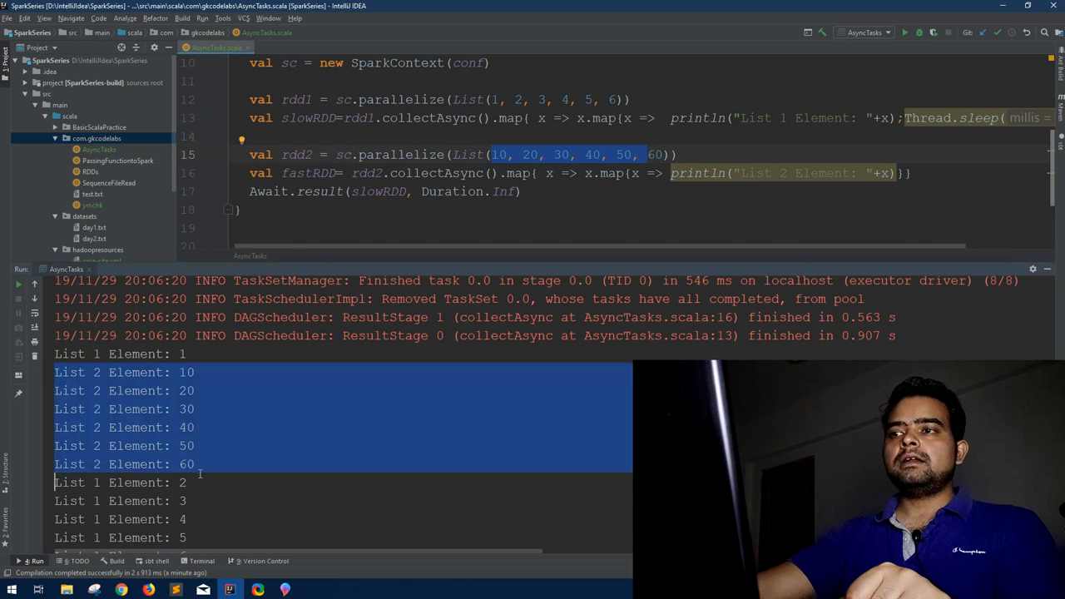